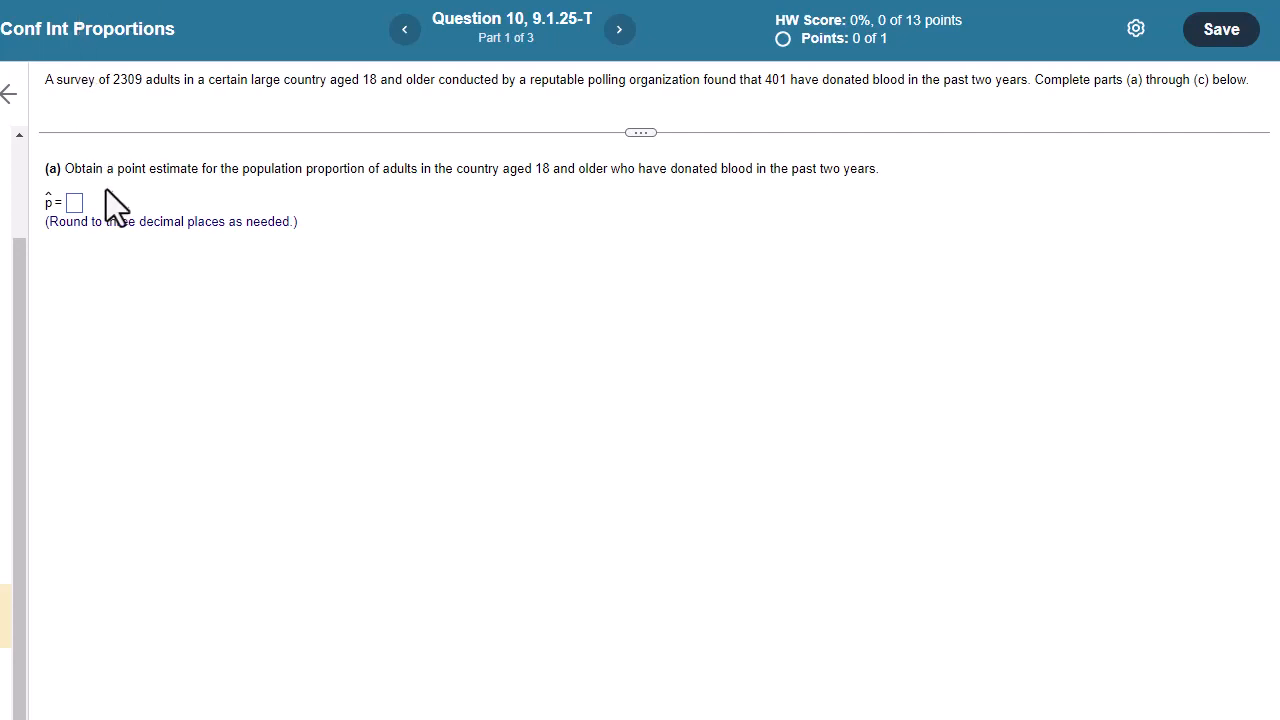
mouse_move(293, 195)
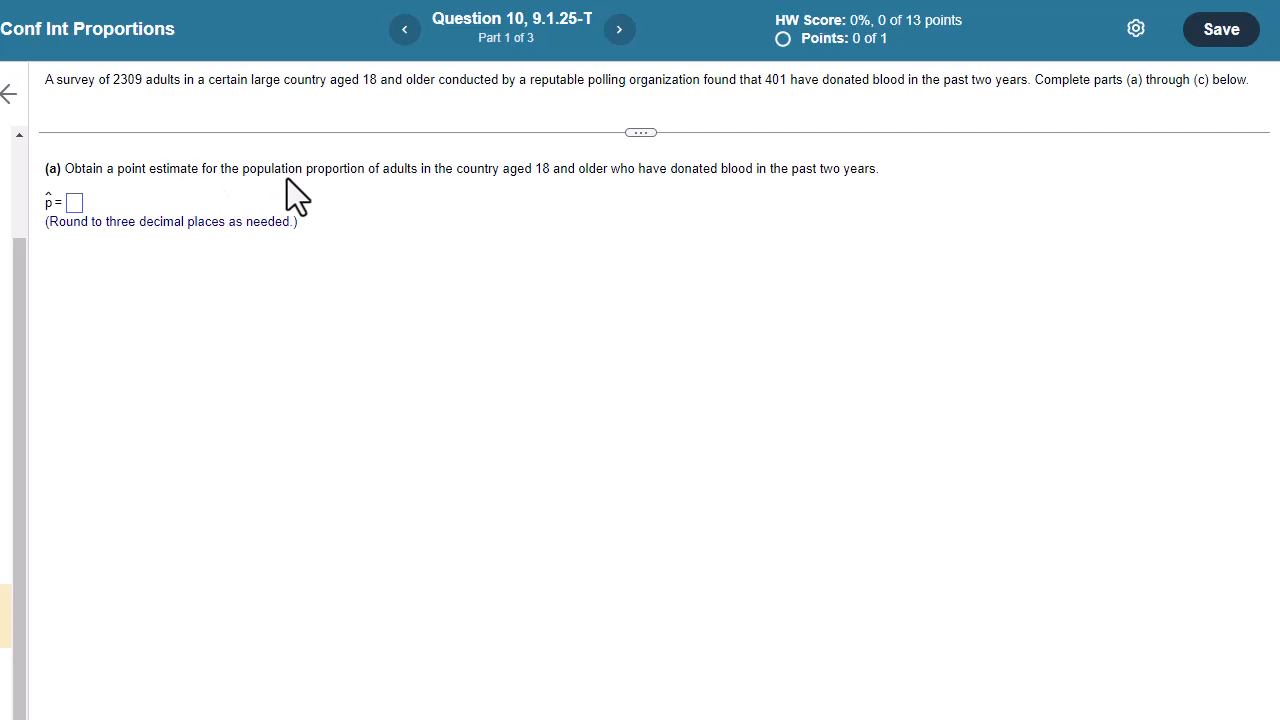
mouse_move(522, 219)
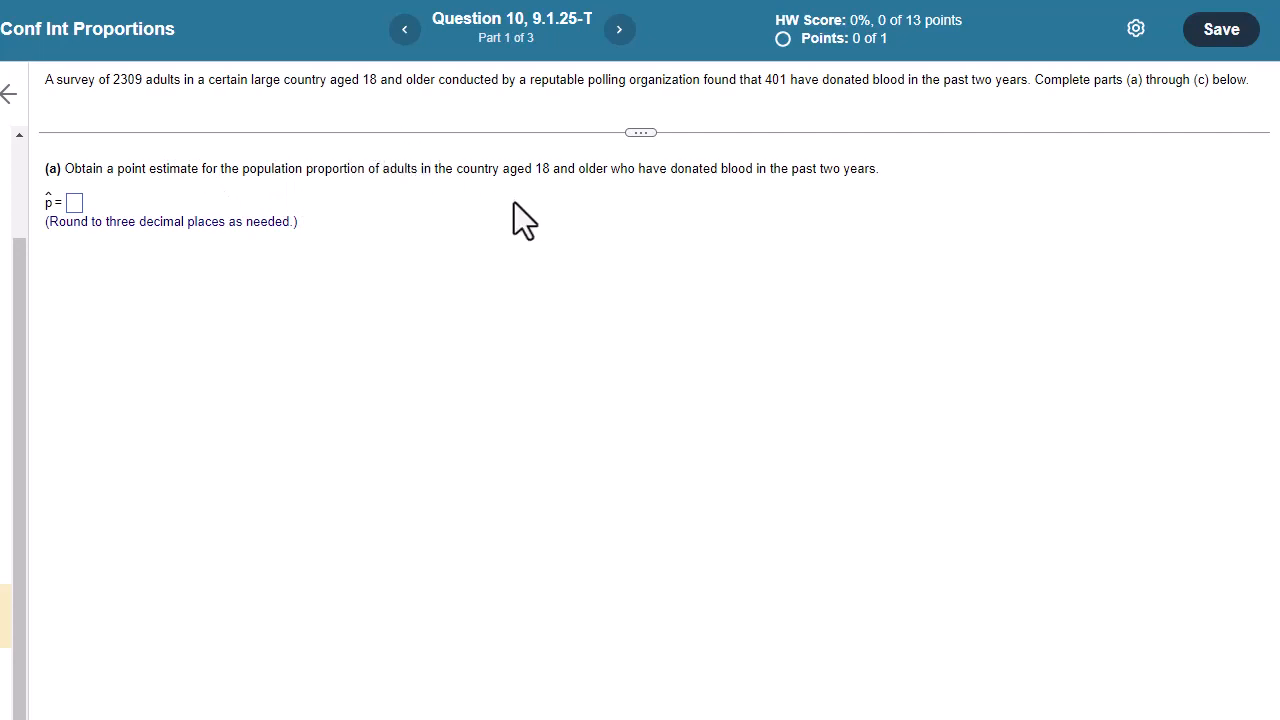
mouse_move(545, 210)
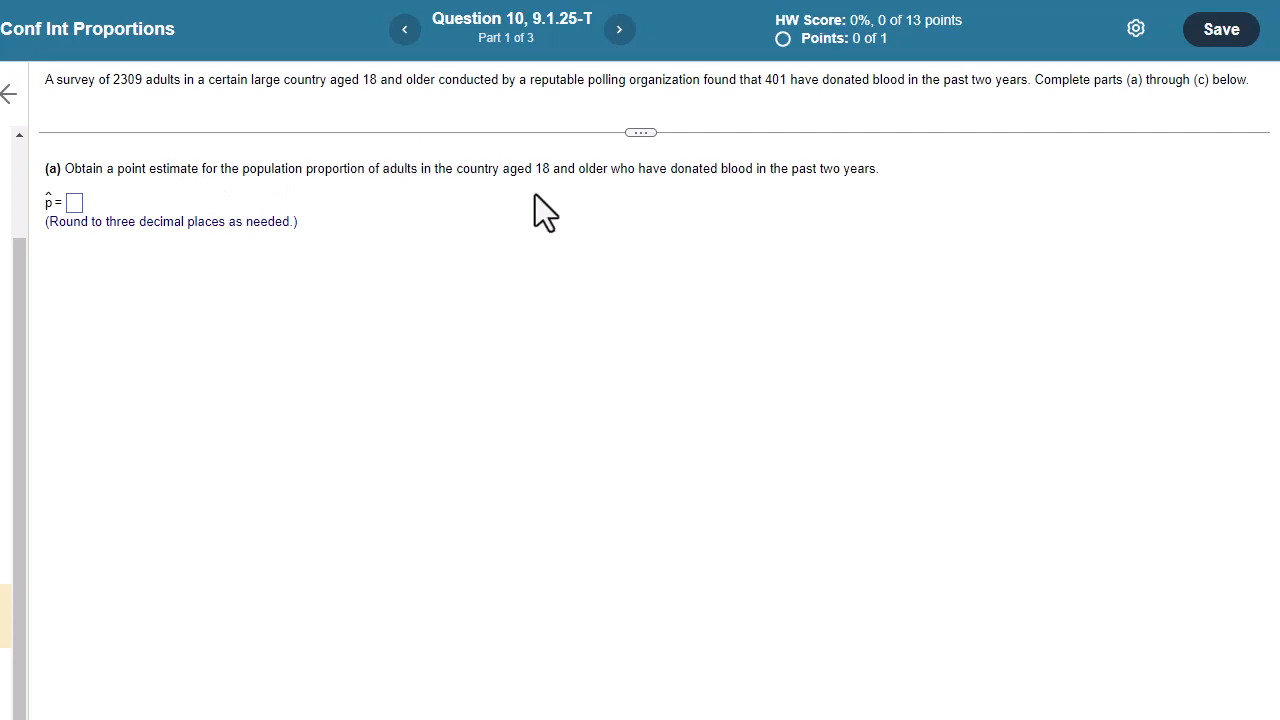
mouse_move(853, 25)
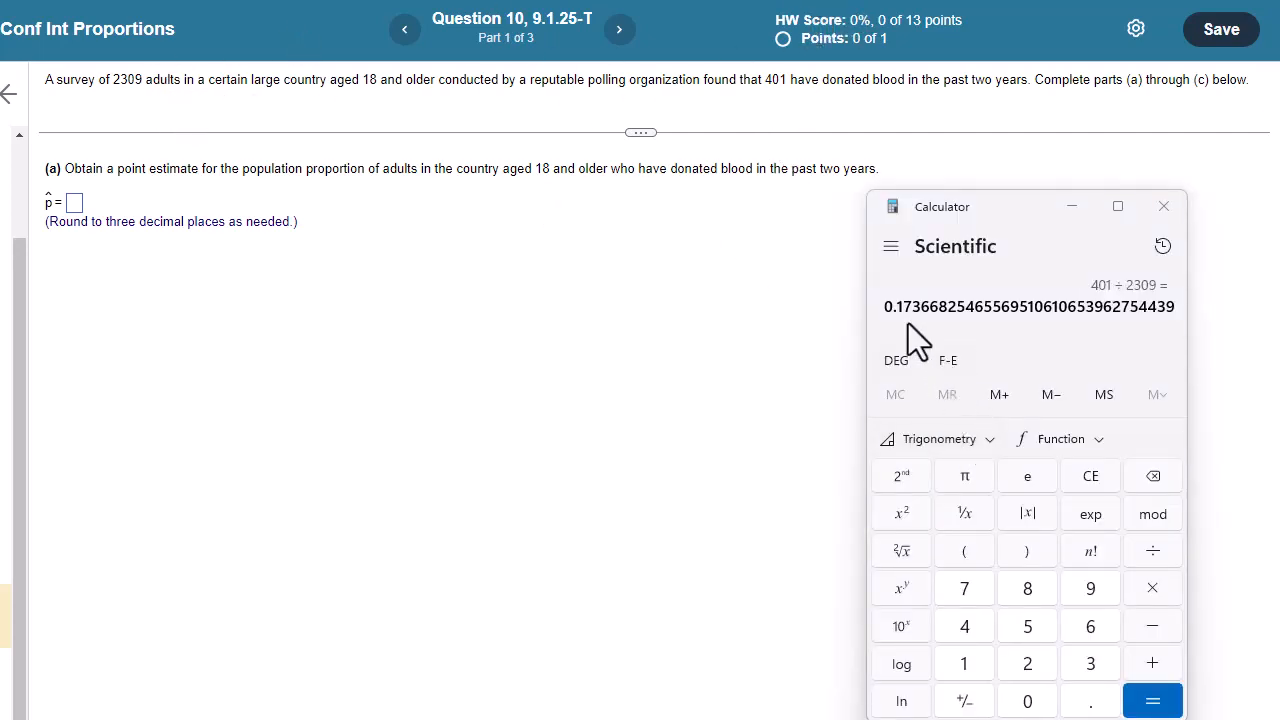
mouse_move(912, 318)
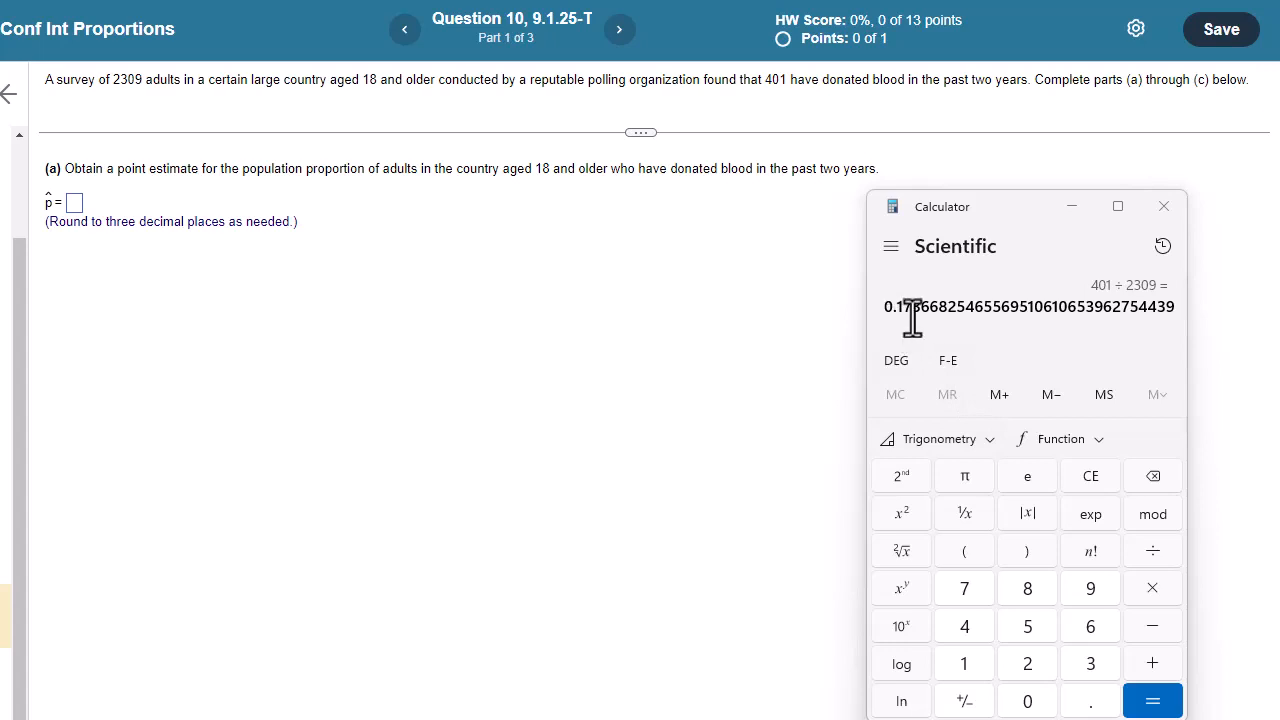
Enter .174 (401 ÷ 2309, three decimals) as the point estimate p̂.
click(74, 202)
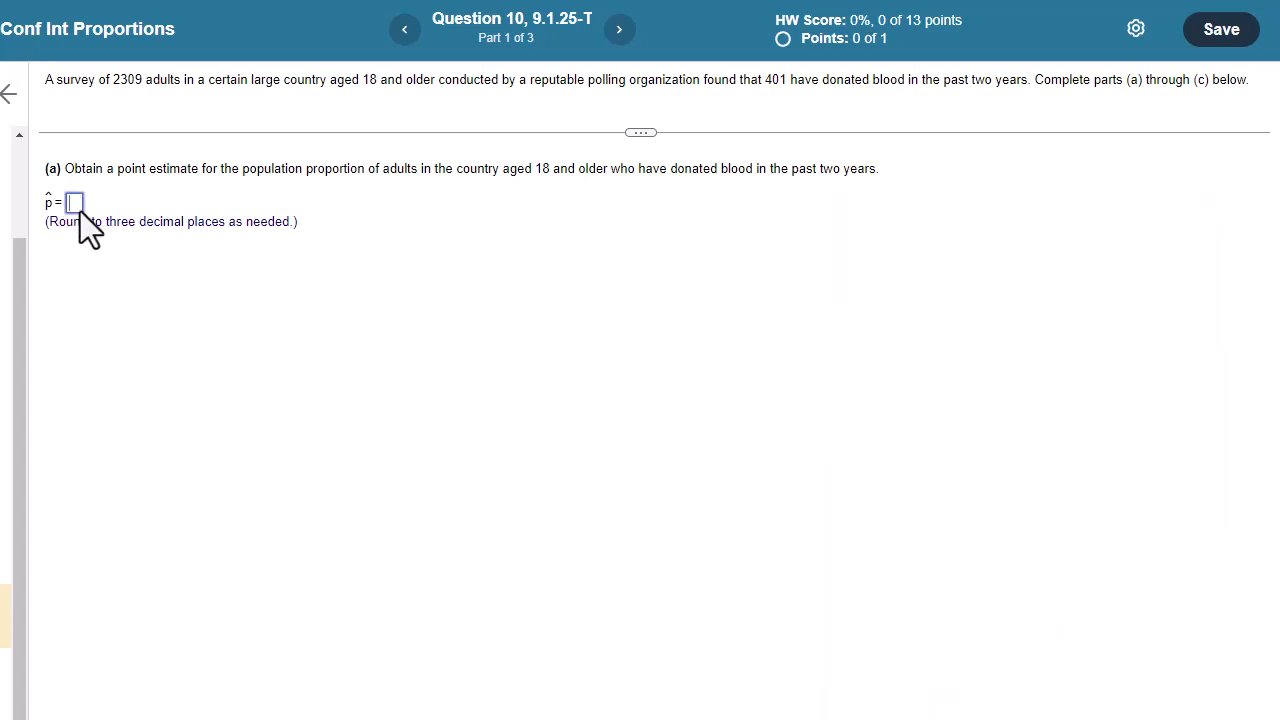
text(.174)
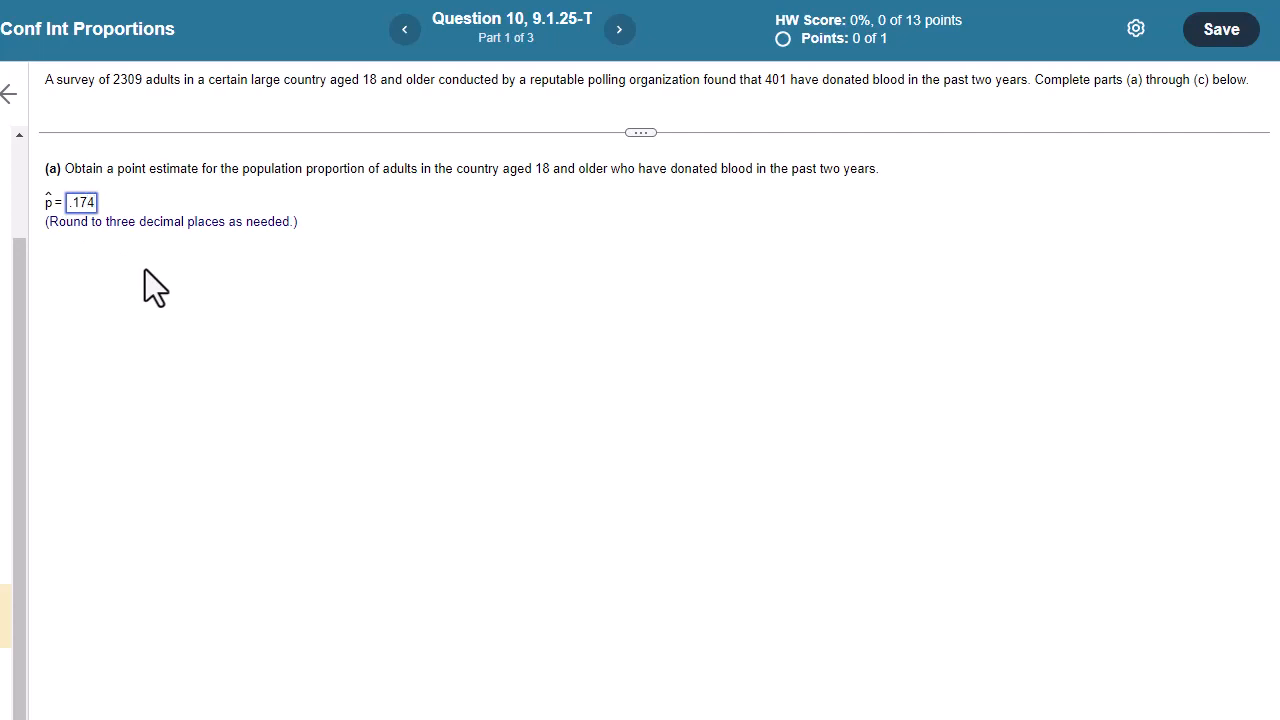
Submit part (a), then state the sample can be assumed random and check np̂(1−p̂).
click(618, 28)
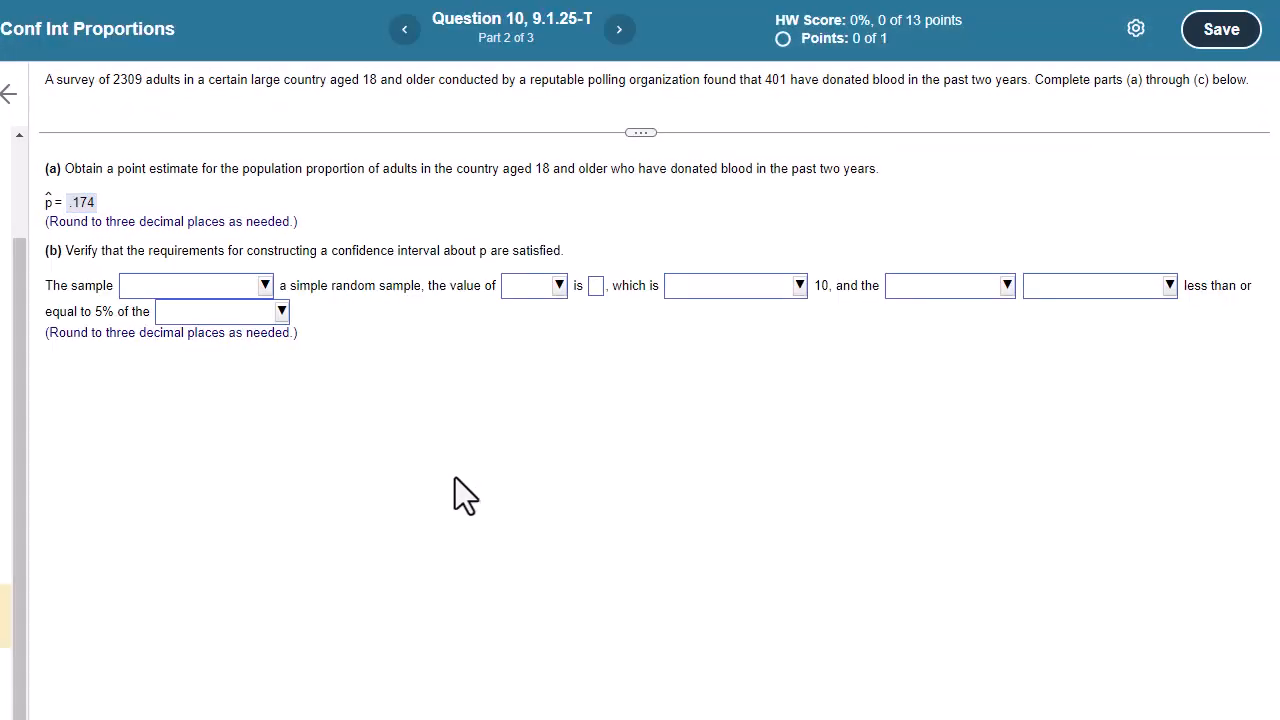
mouse_move(452, 508)
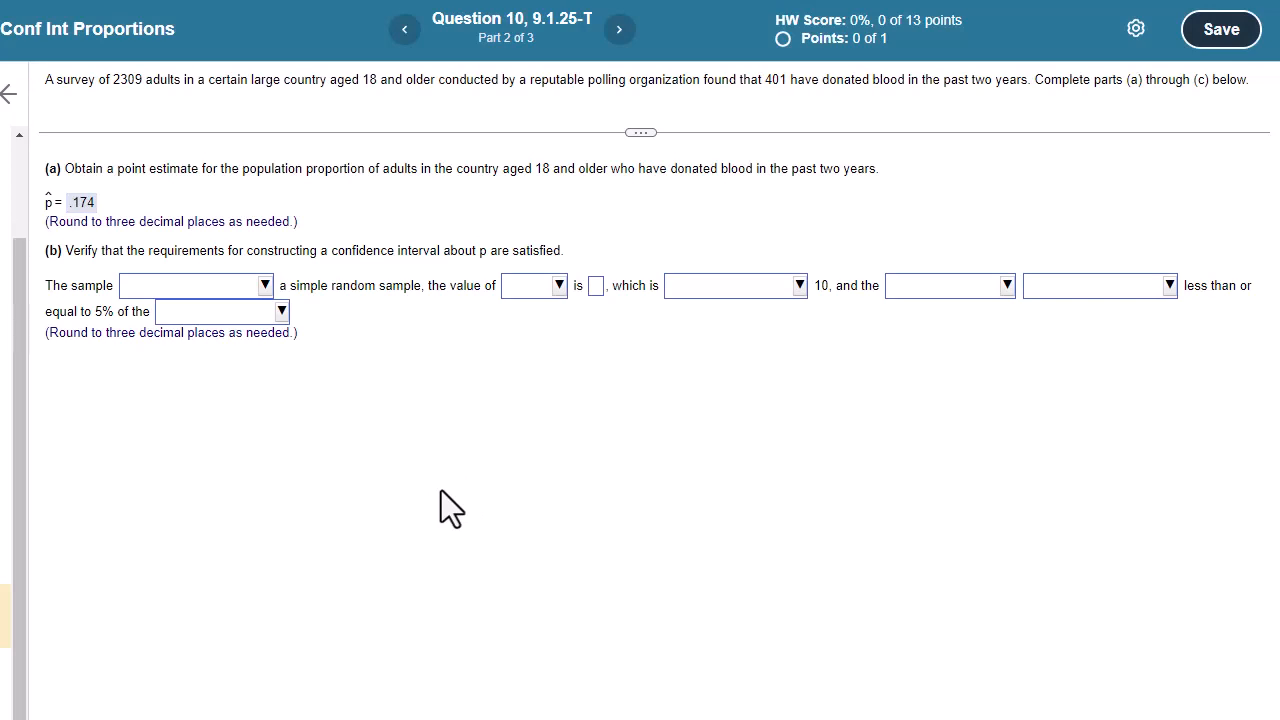
mouse_move(420, 532)
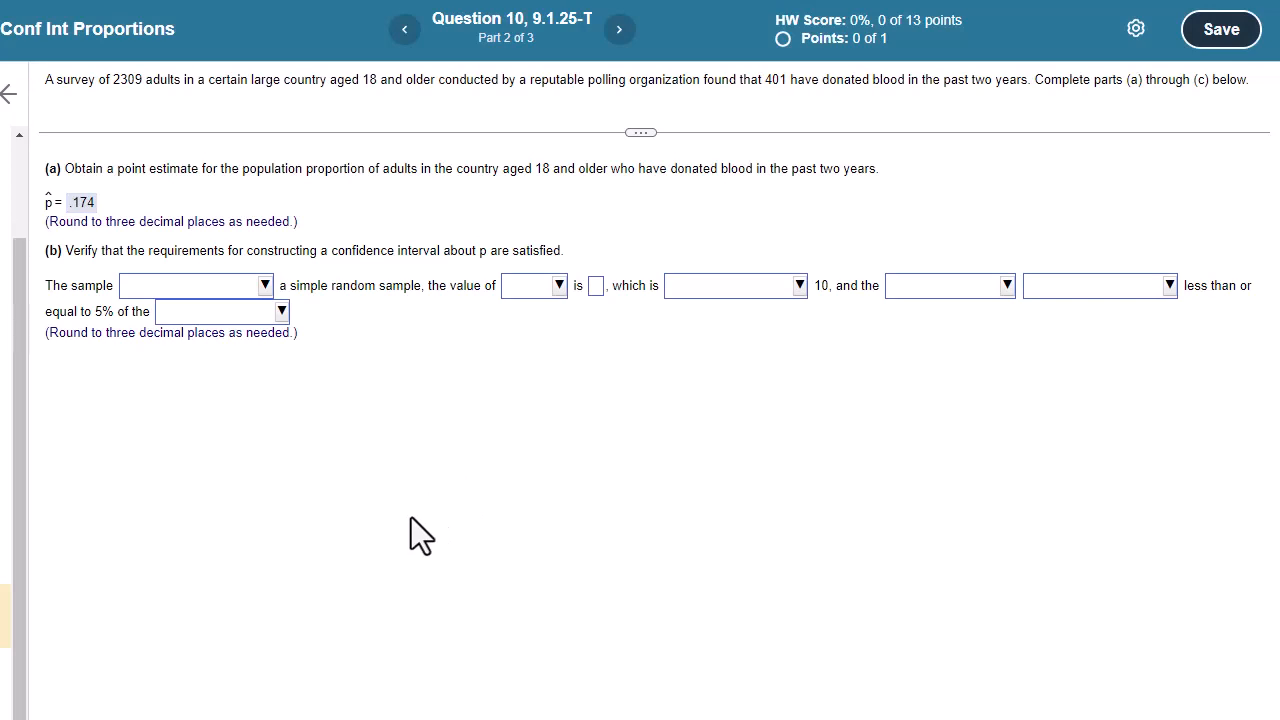
mouse_move(110, 318)
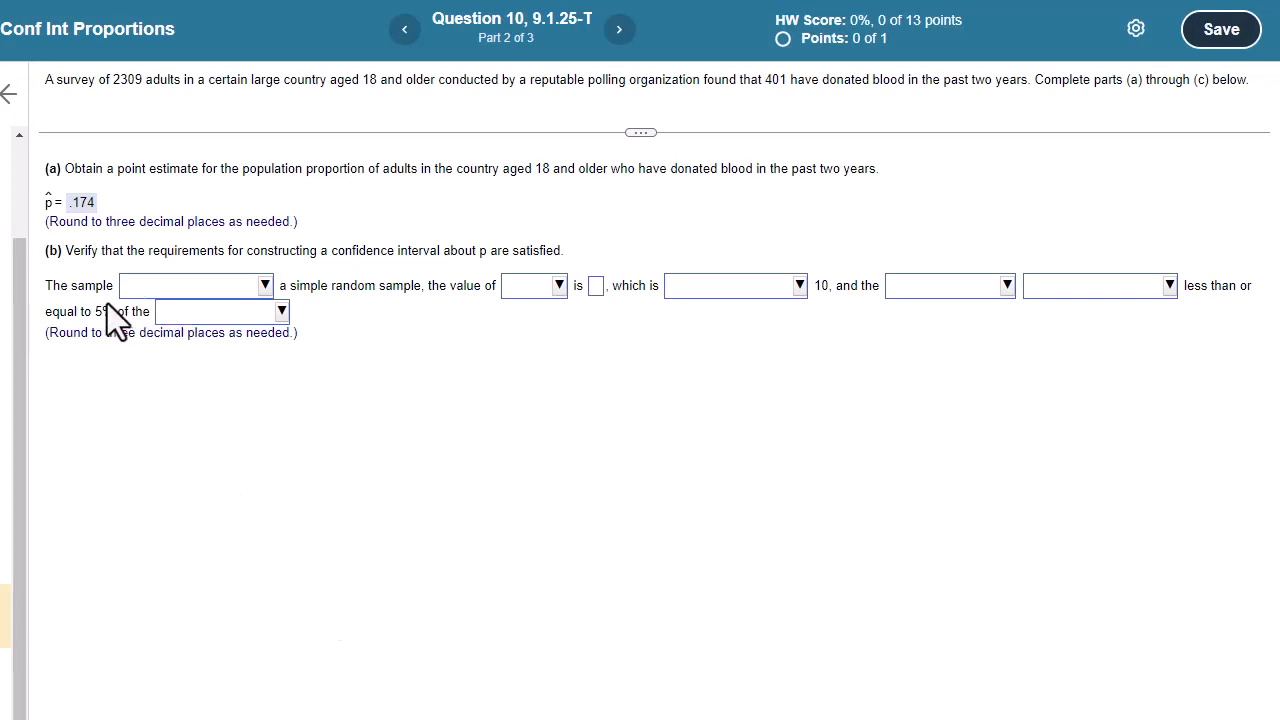
click(263, 285)
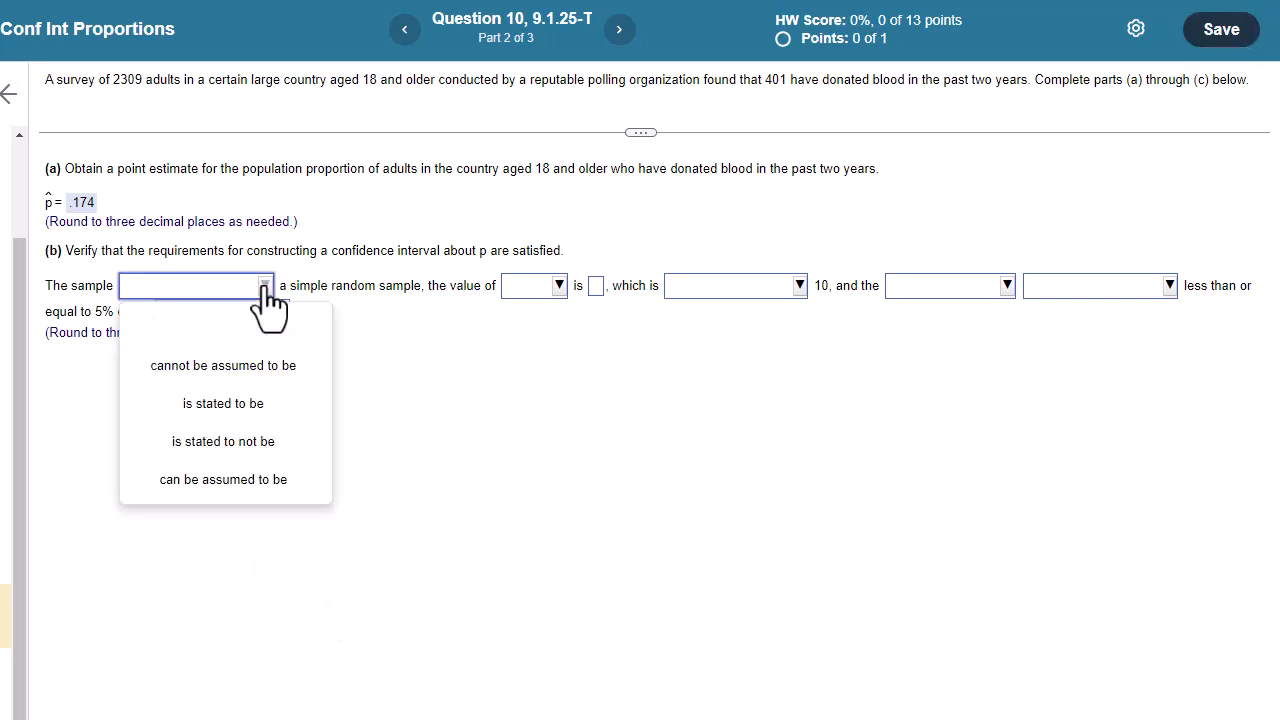
mouse_move(223, 365)
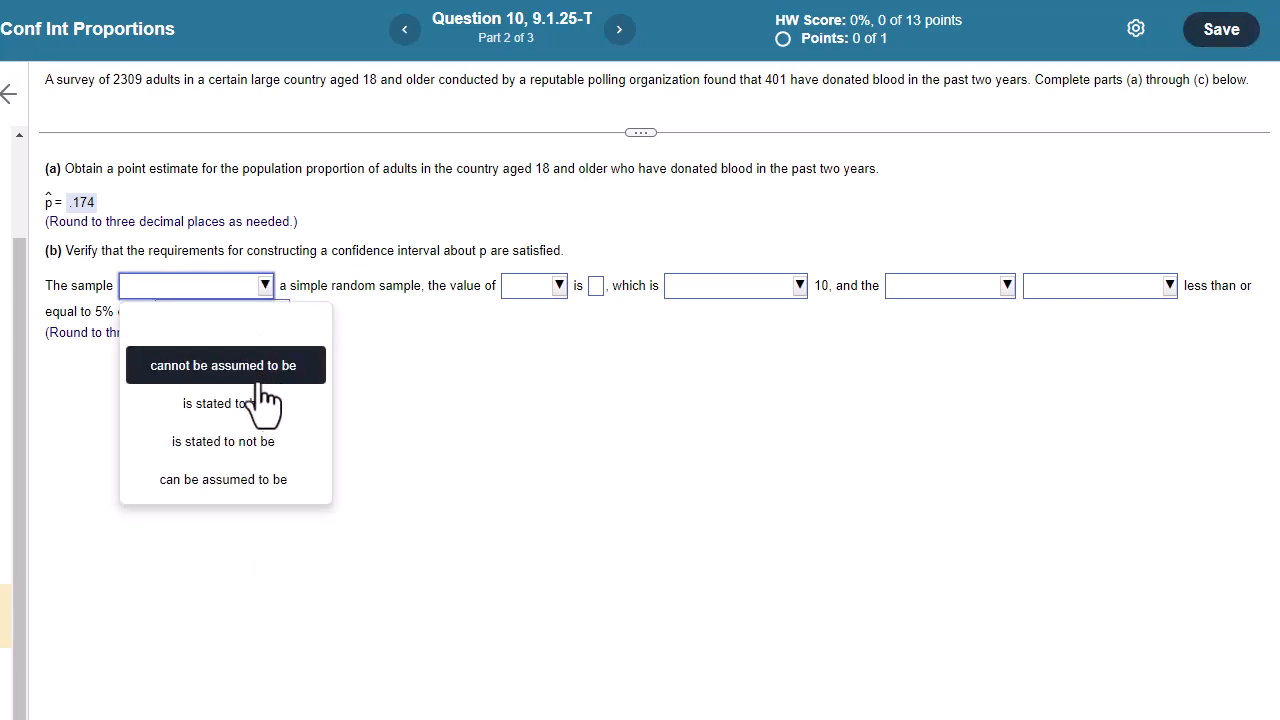
mouse_move(255, 403)
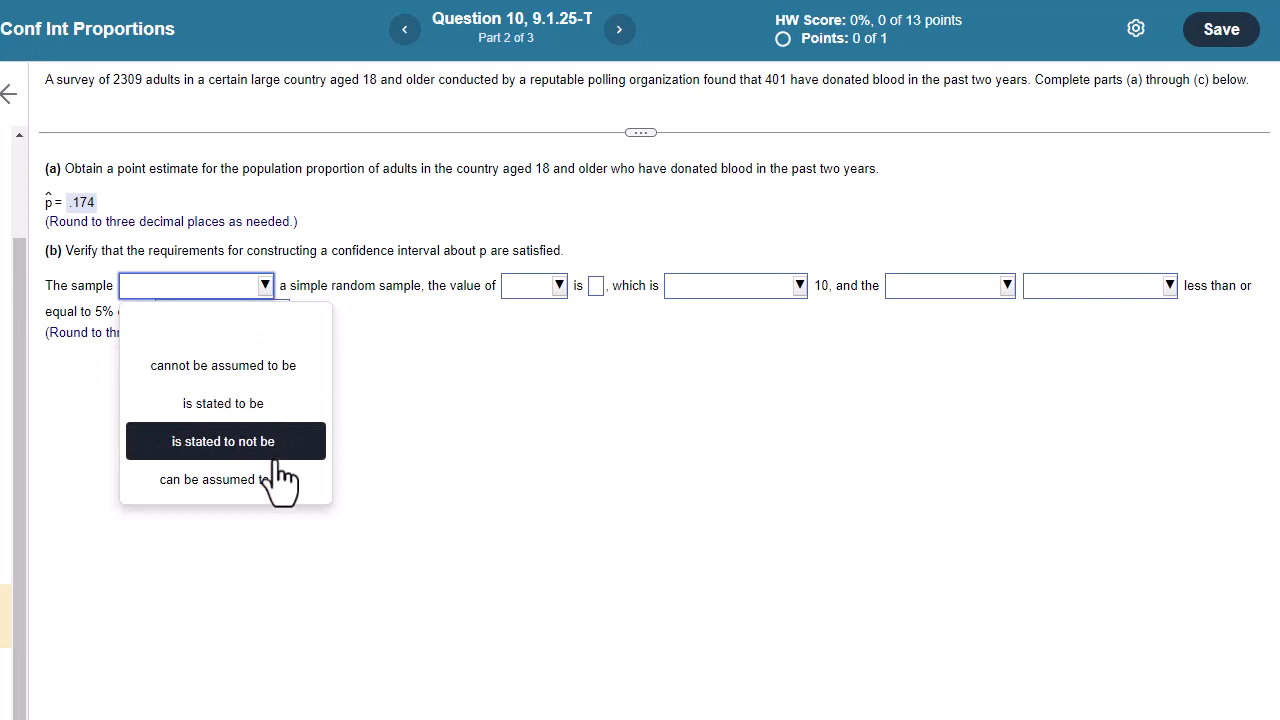
click(215, 480)
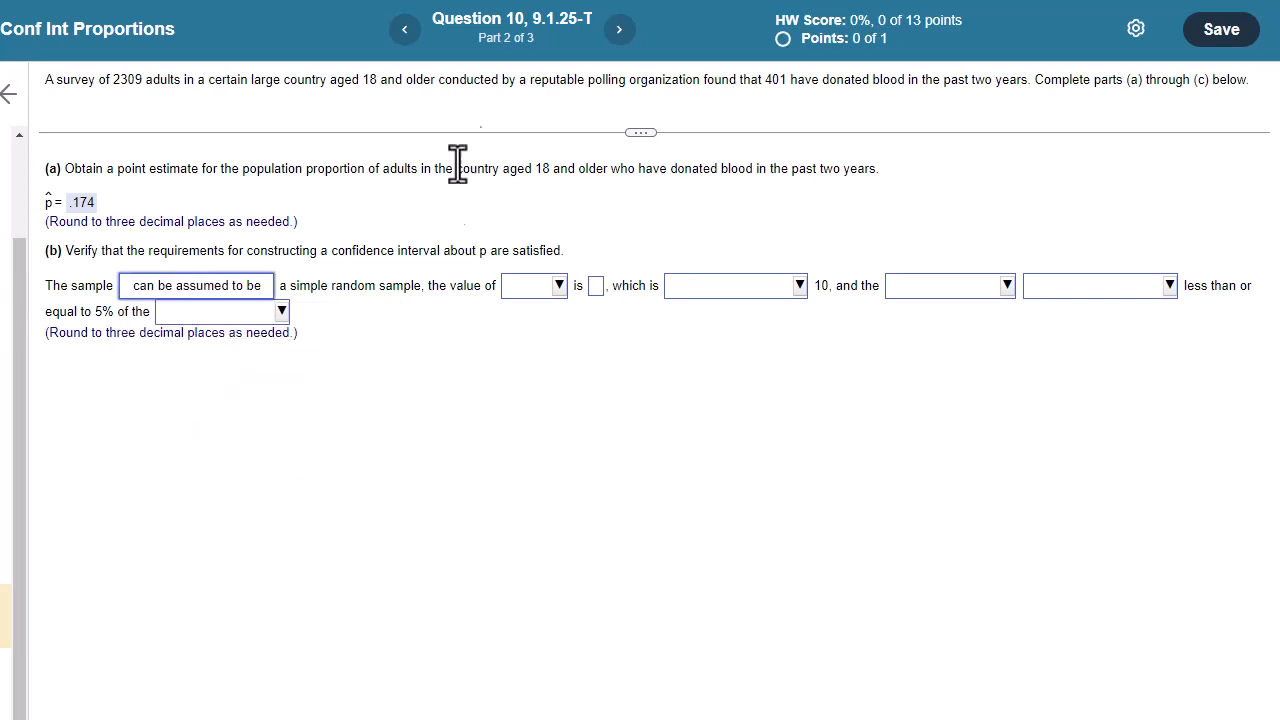
mouse_move(660, 178)
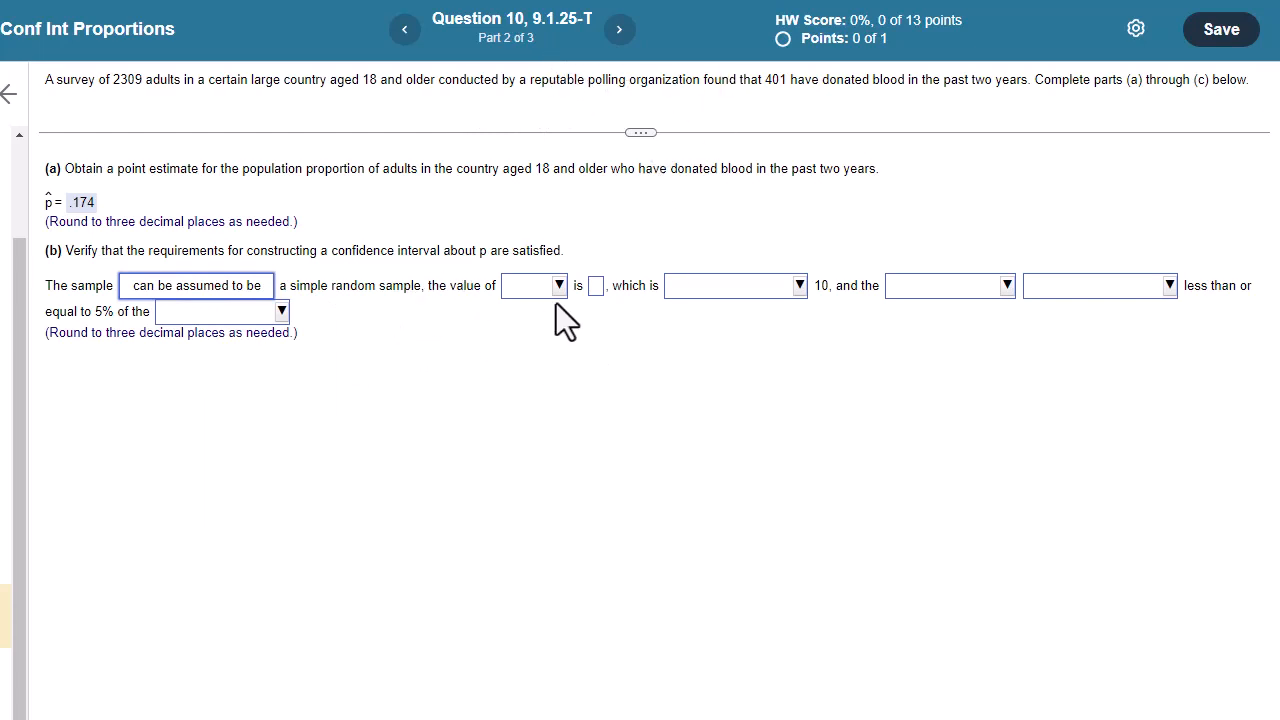
click(550, 285)
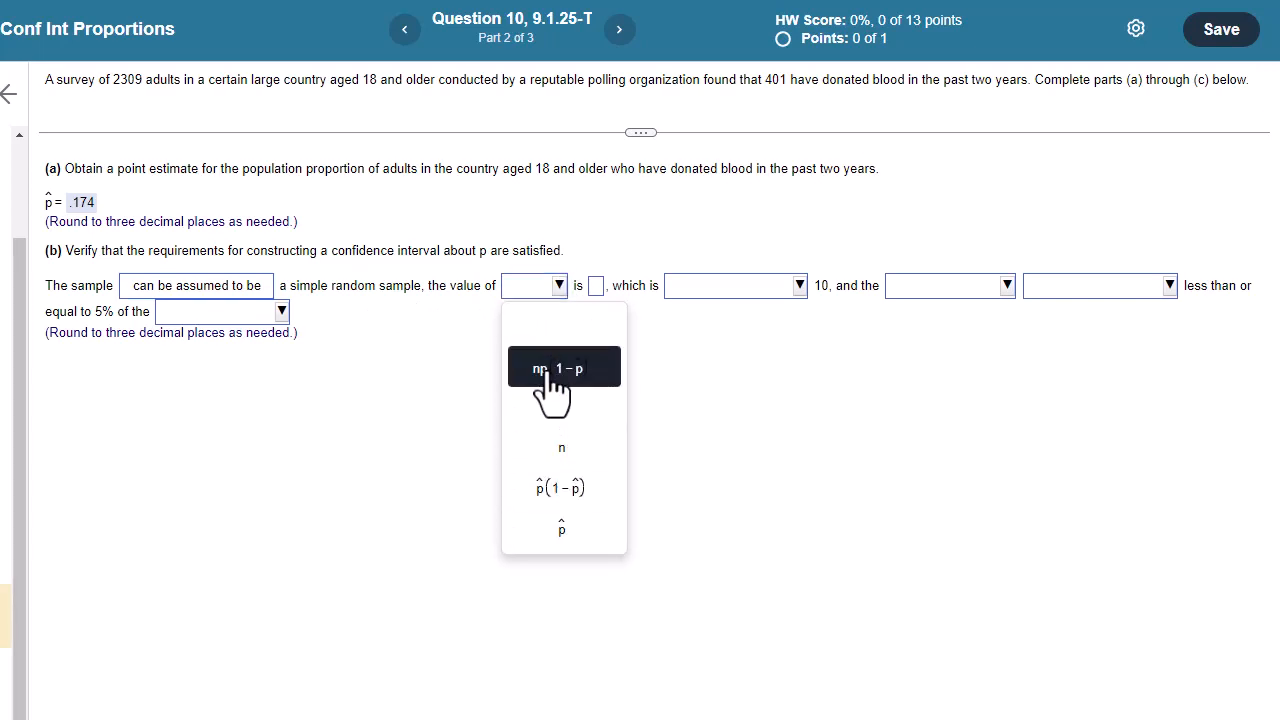
click(563, 367)
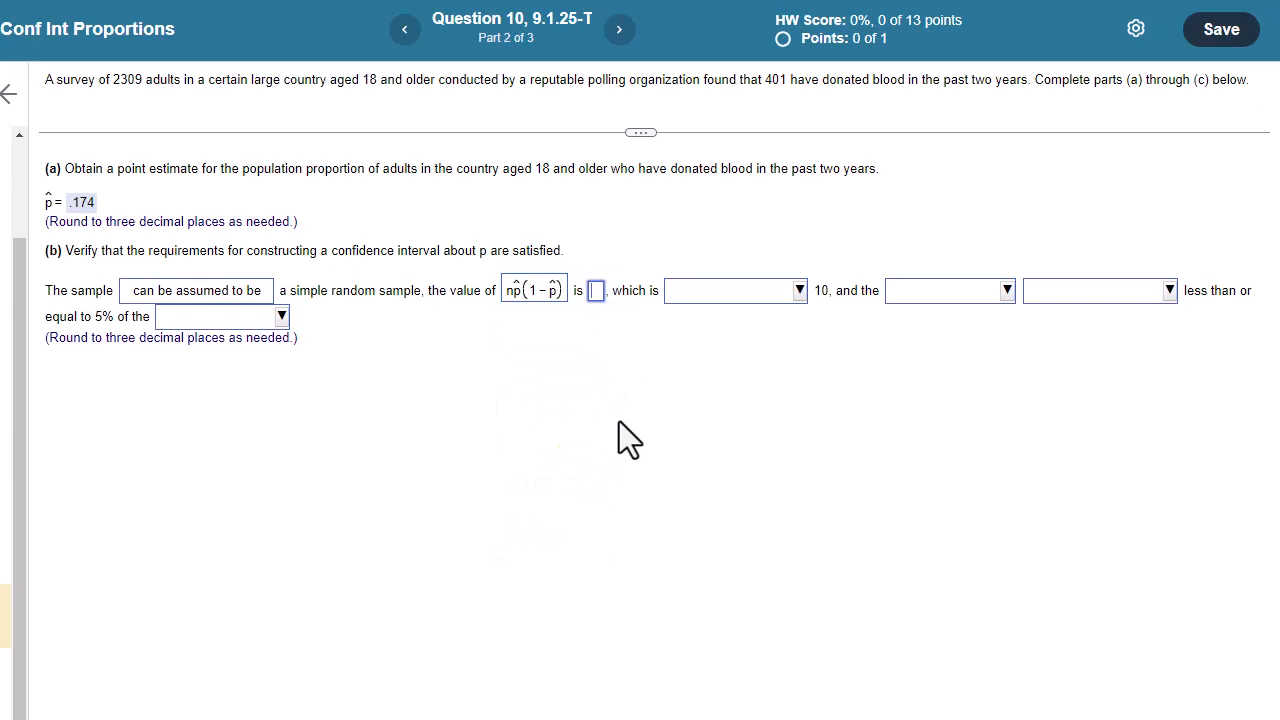
mouse_move(404, 334)
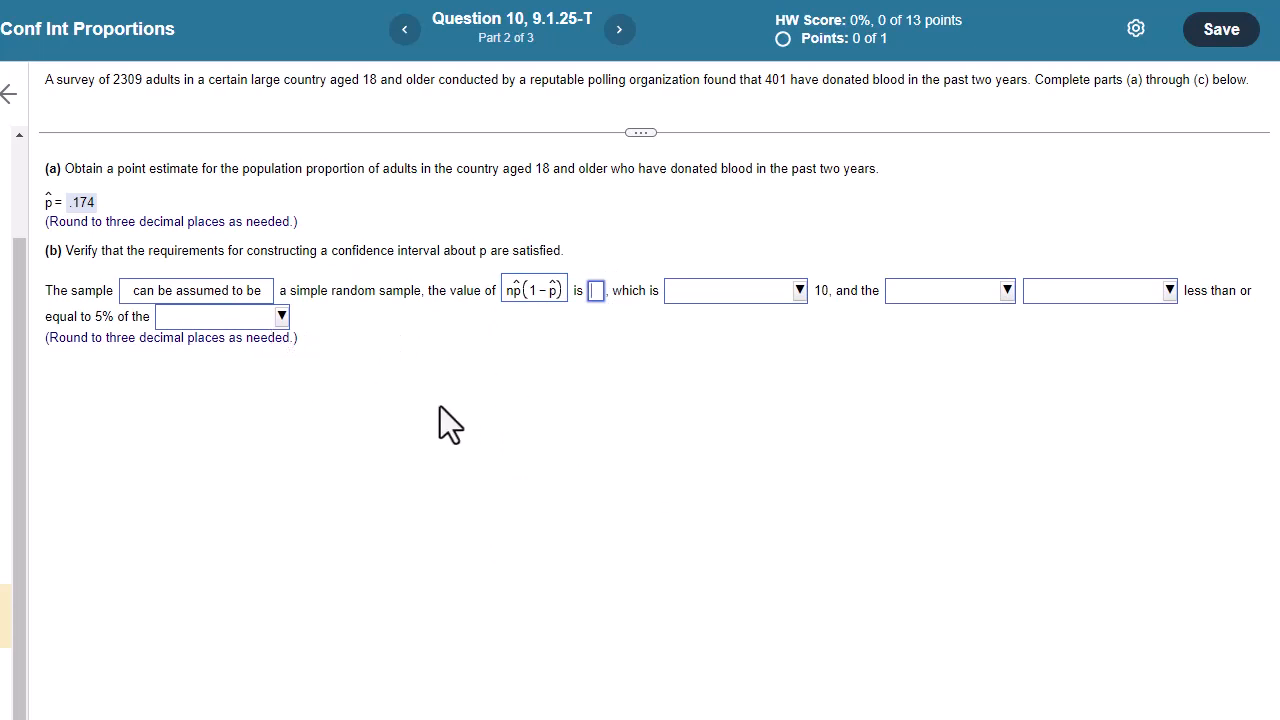
mouse_move(345, 250)
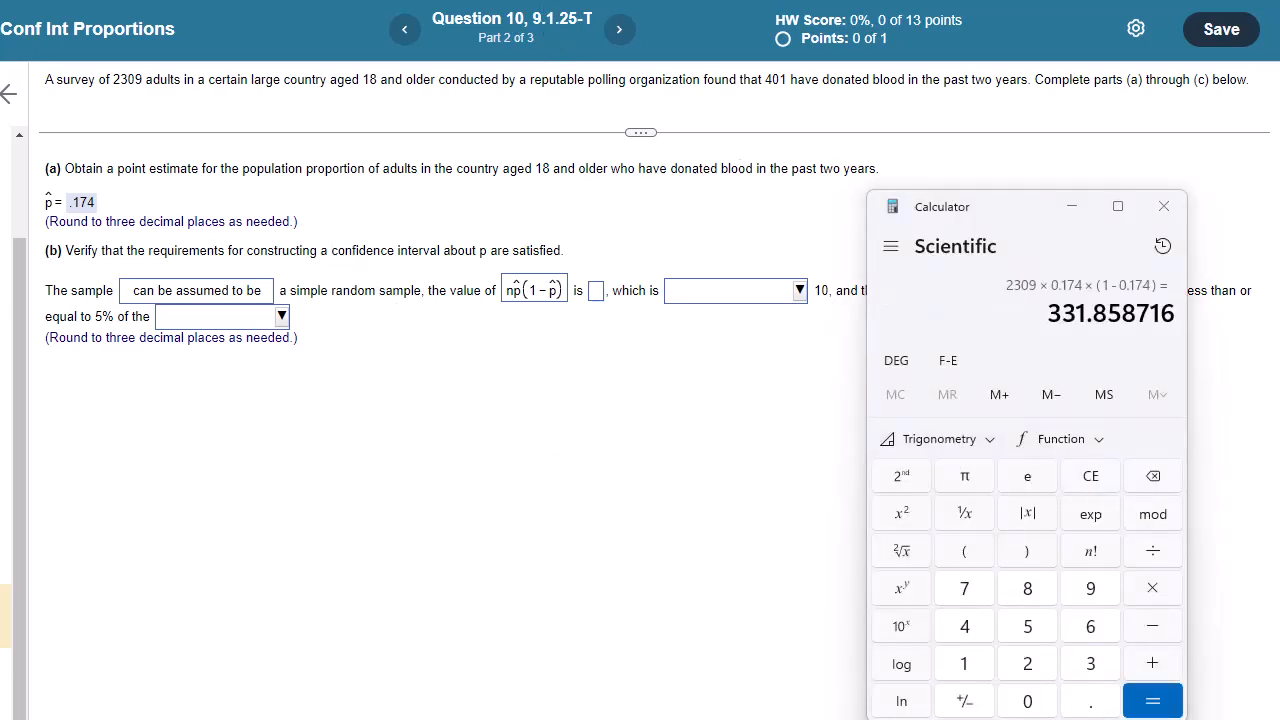
mouse_move(1025, 307)
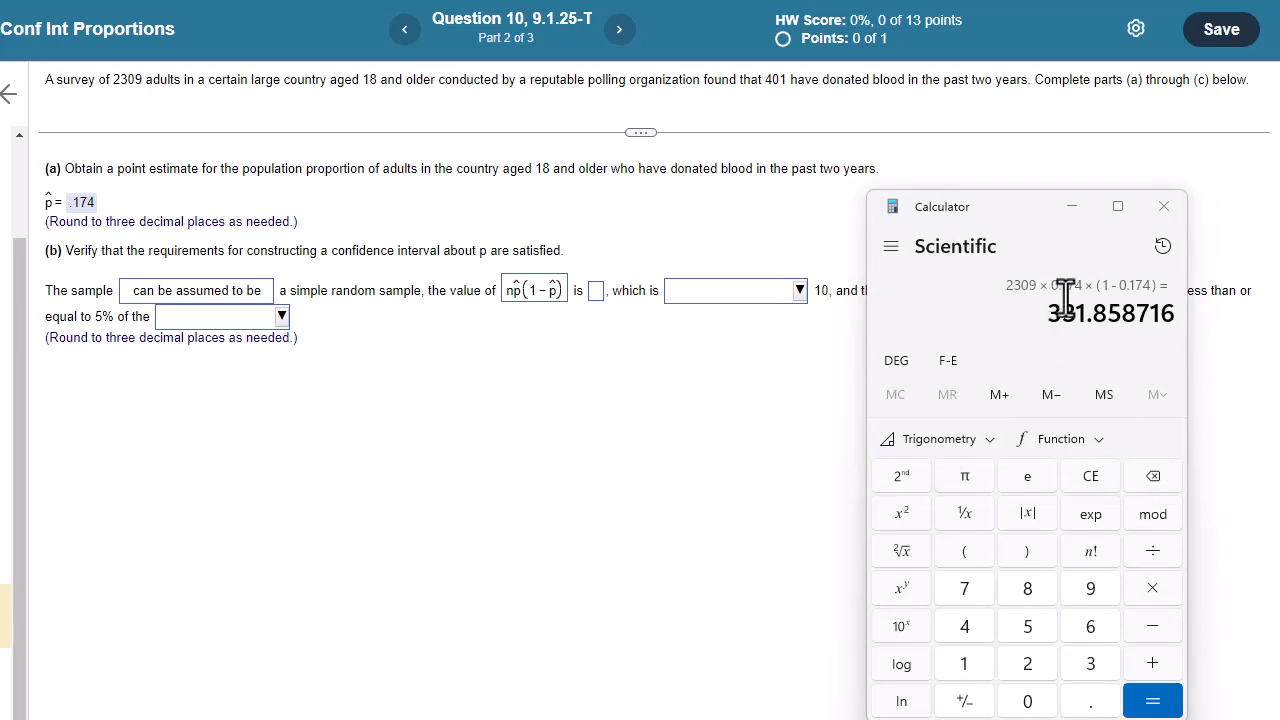
mouse_move(1149, 300)
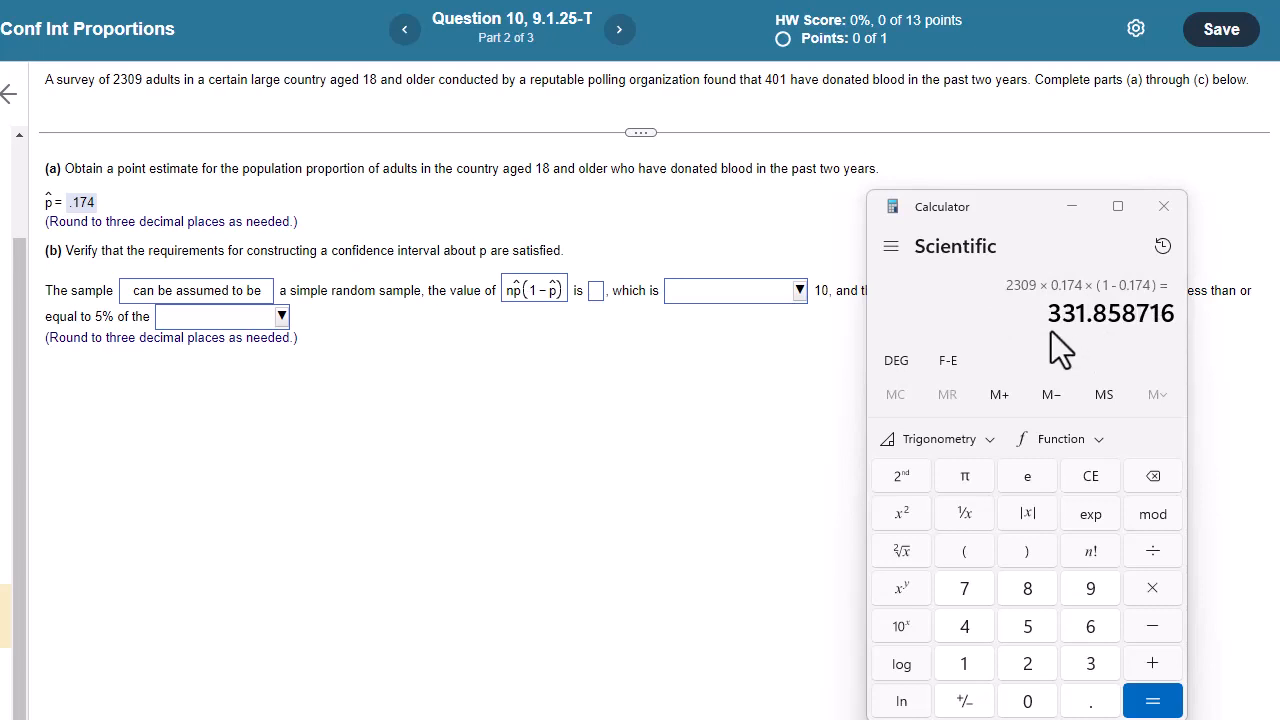
mouse_move(175, 370)
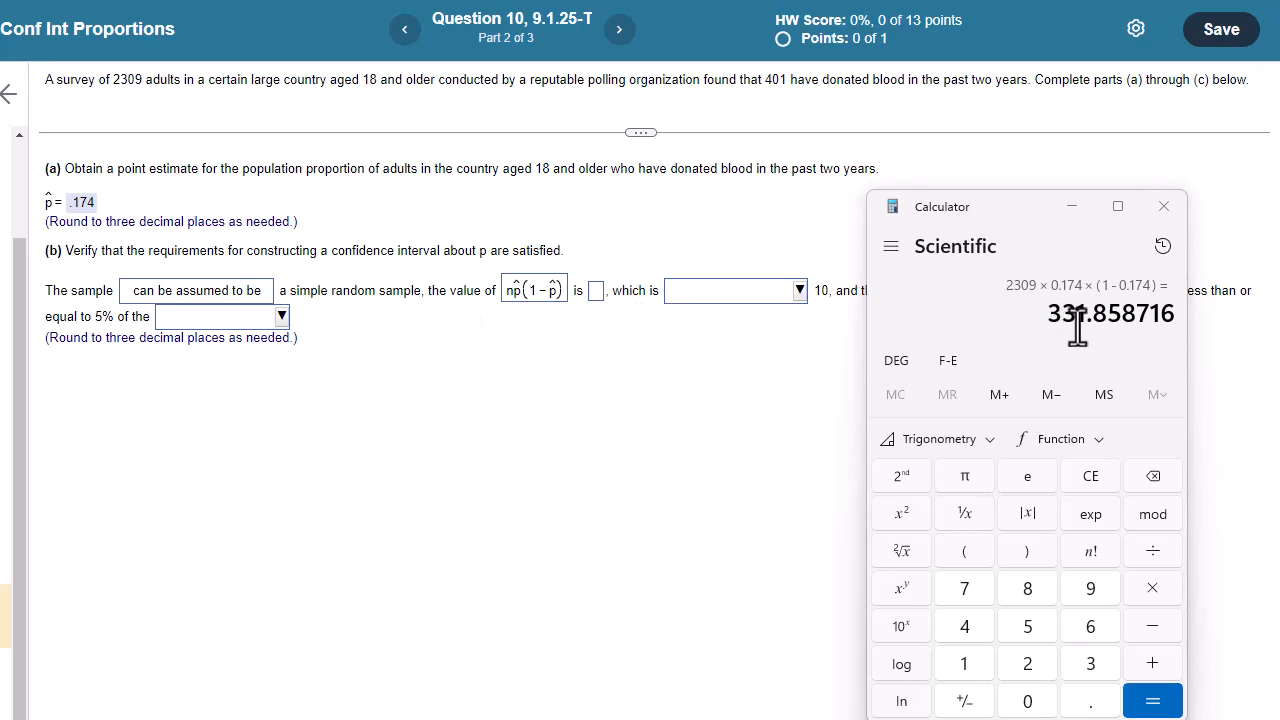
mouse_move(1115, 320)
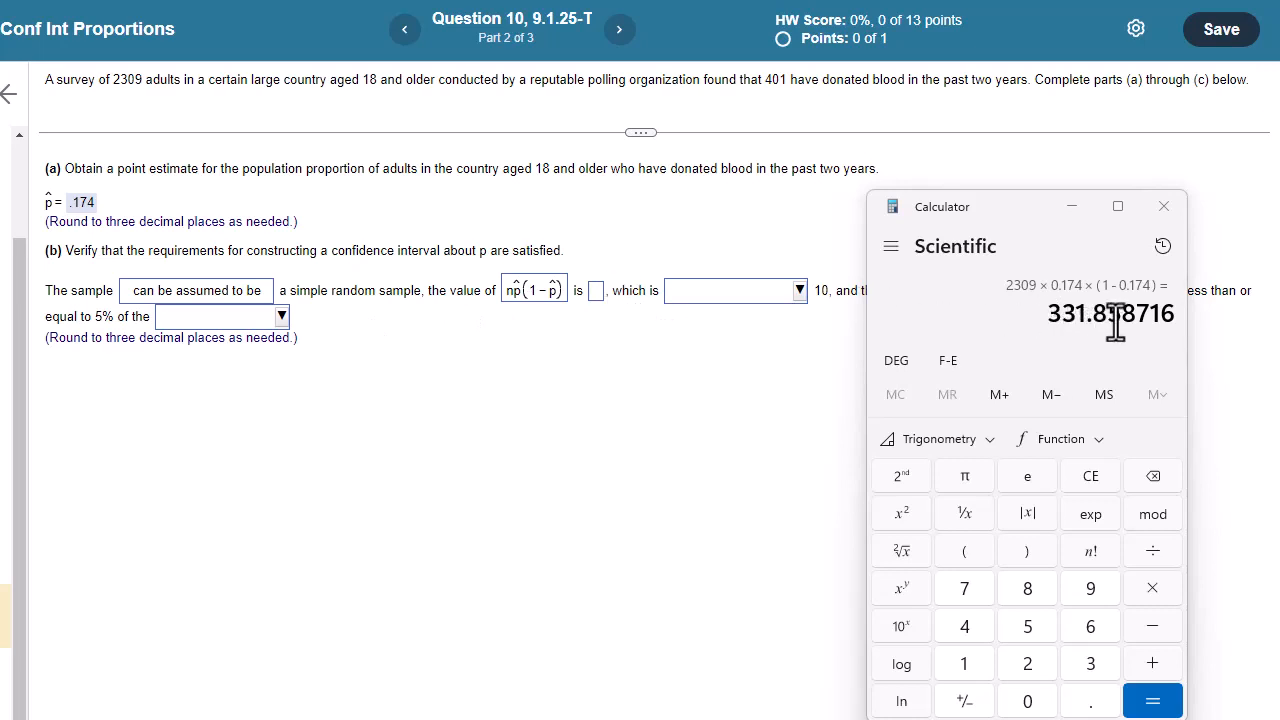
mouse_move(597, 300)
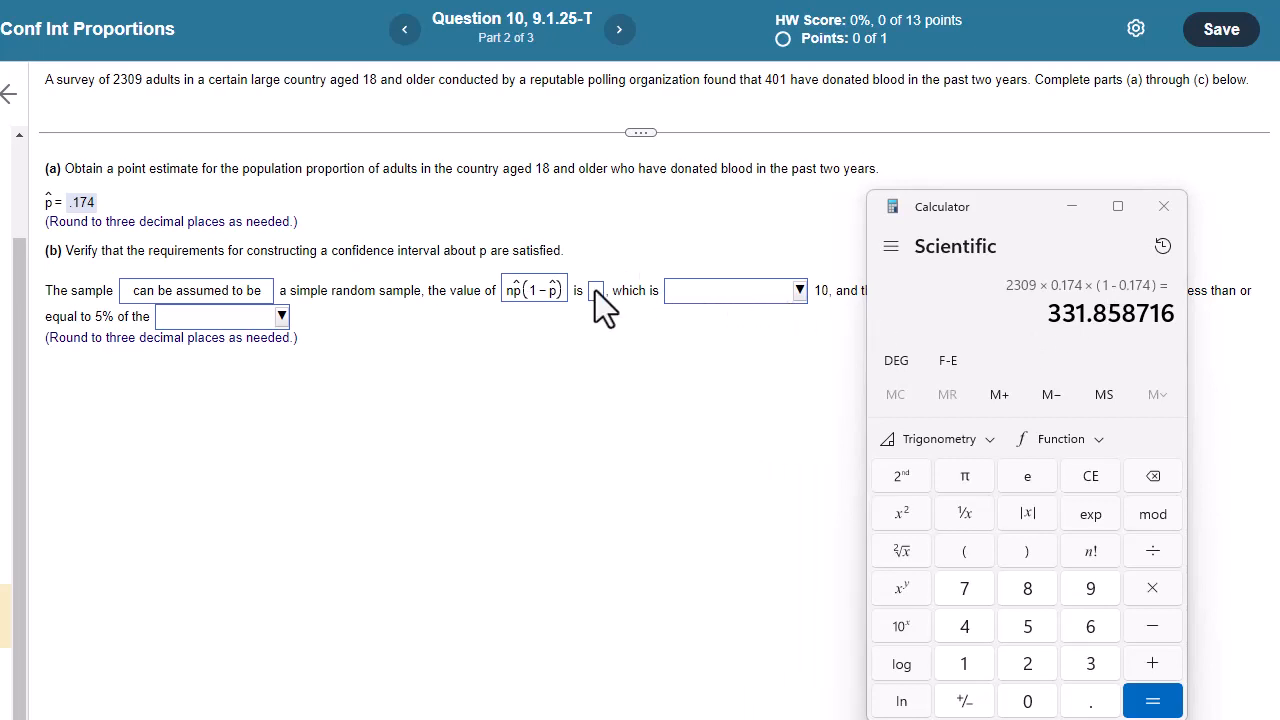
Enter 331.859 for np̂(1−p̂) and state it is greater than or equal to 10.
text(331.)
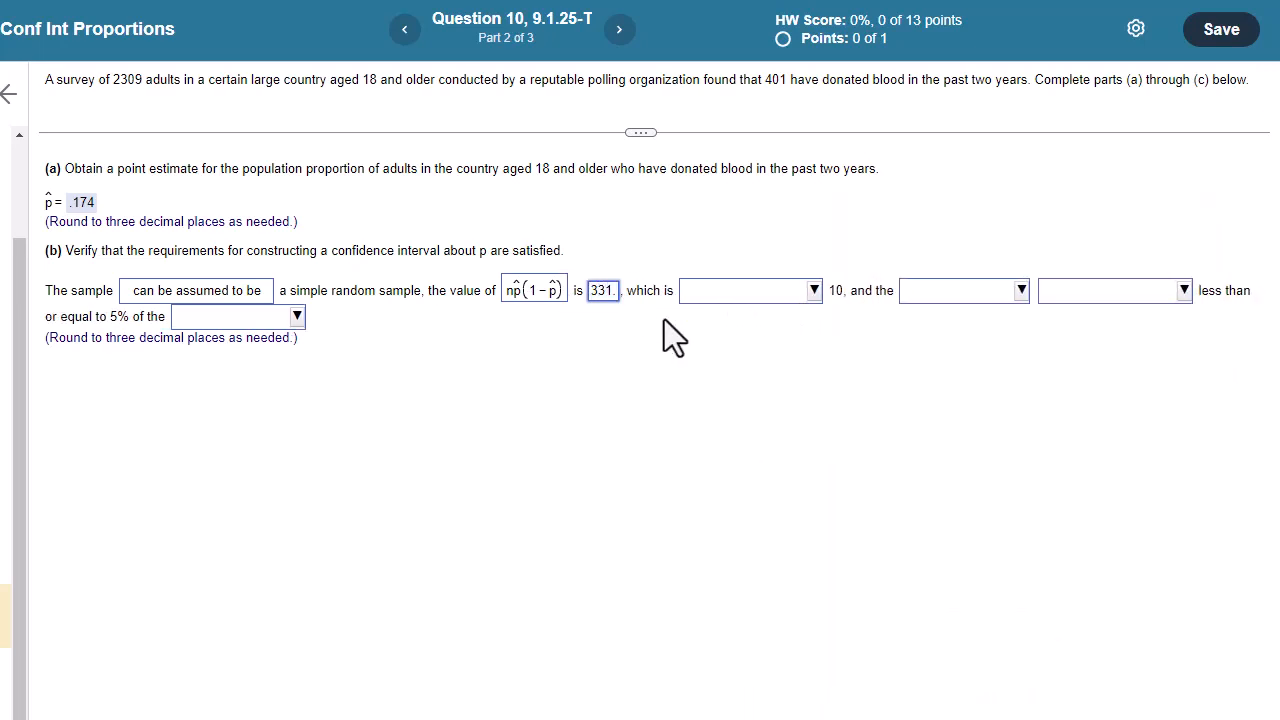
click(842, 290)
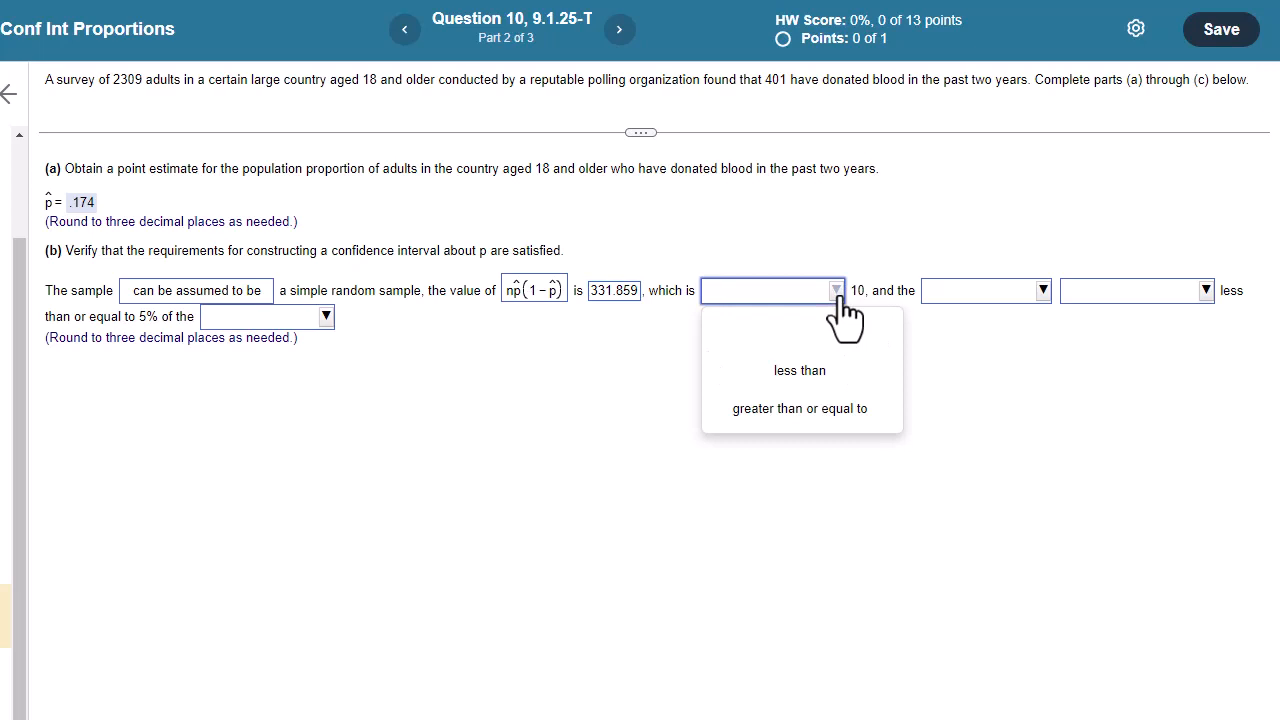
click(800, 409)
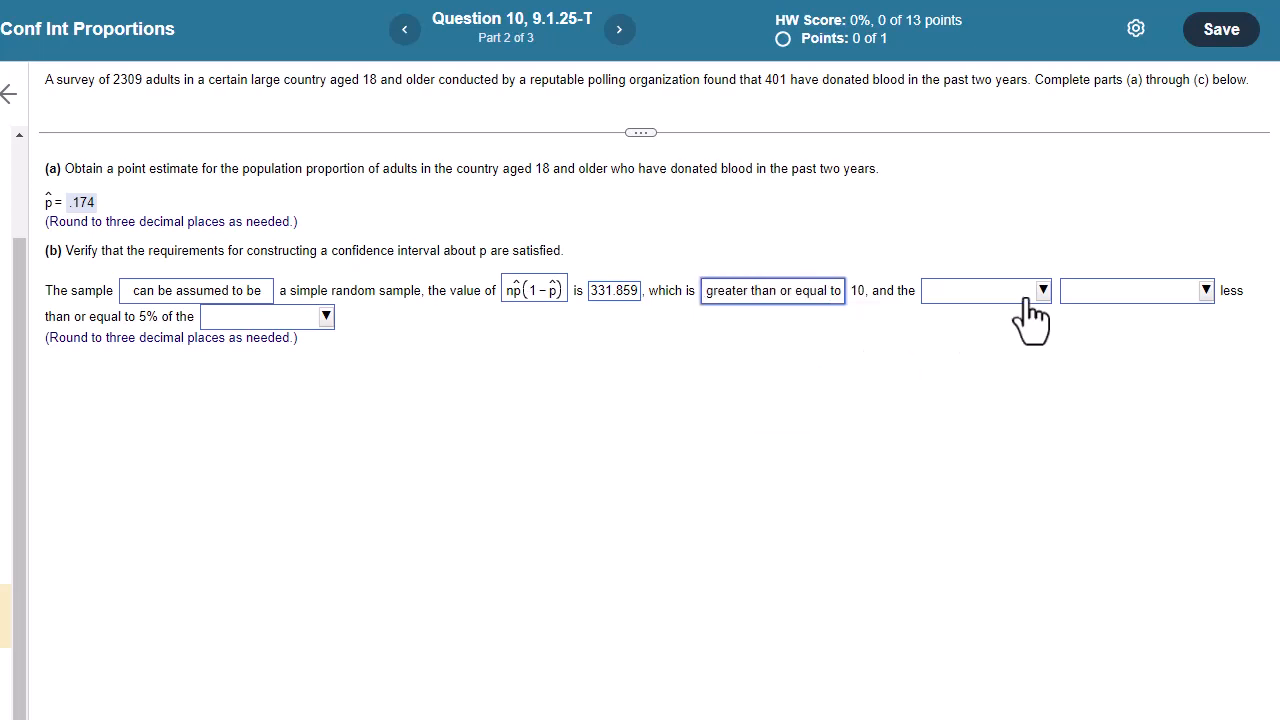
State the sample size can be assumed less than 5% of the population size.
click(1042, 290)
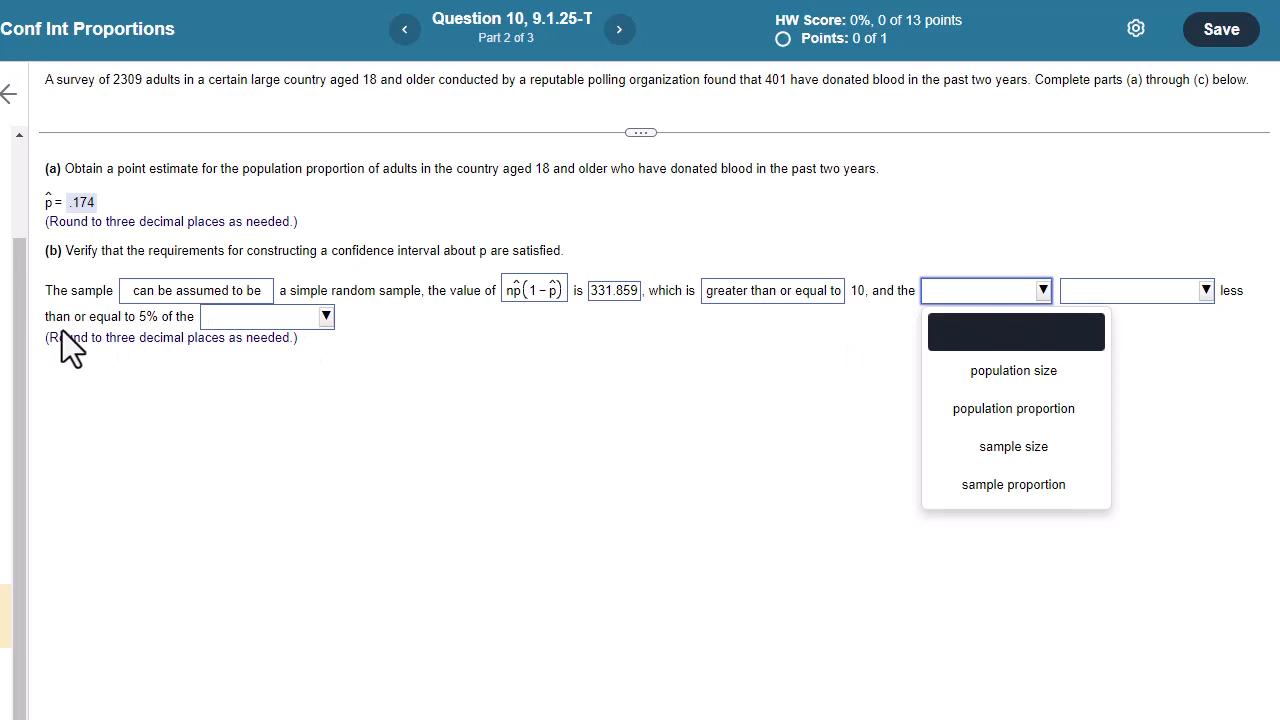
mouse_move(170, 311)
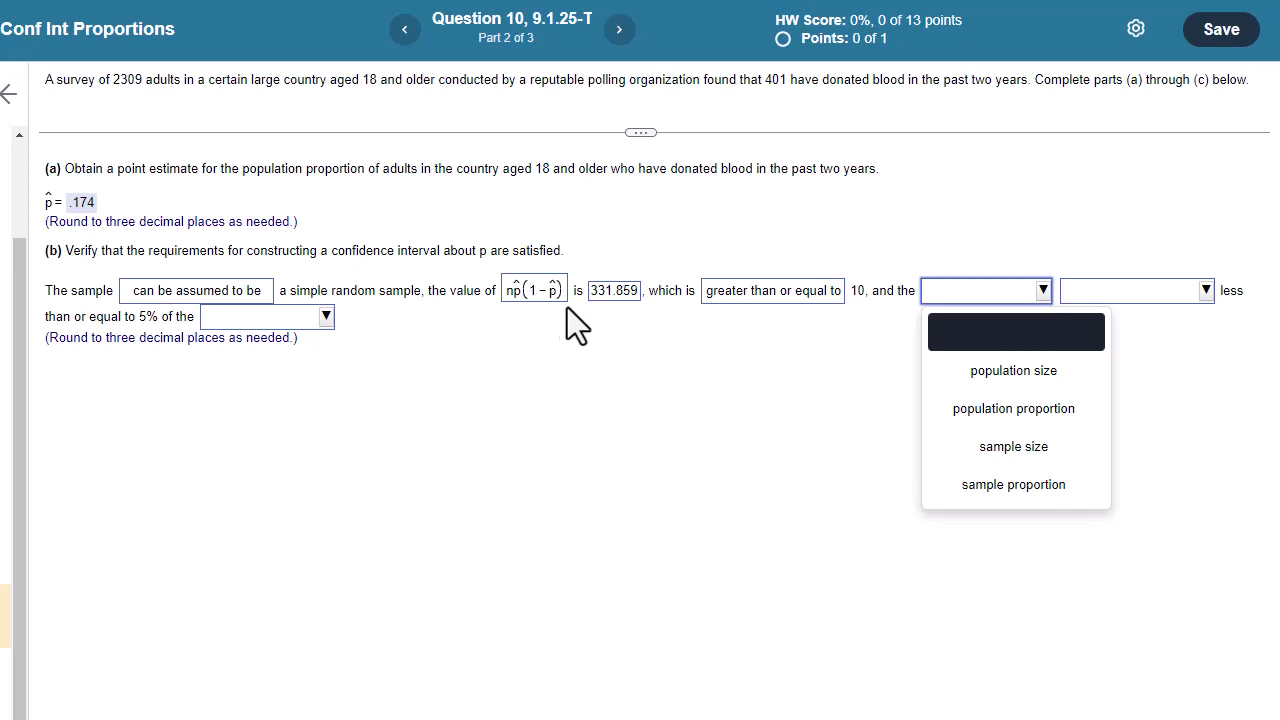
mouse_move(524, 318)
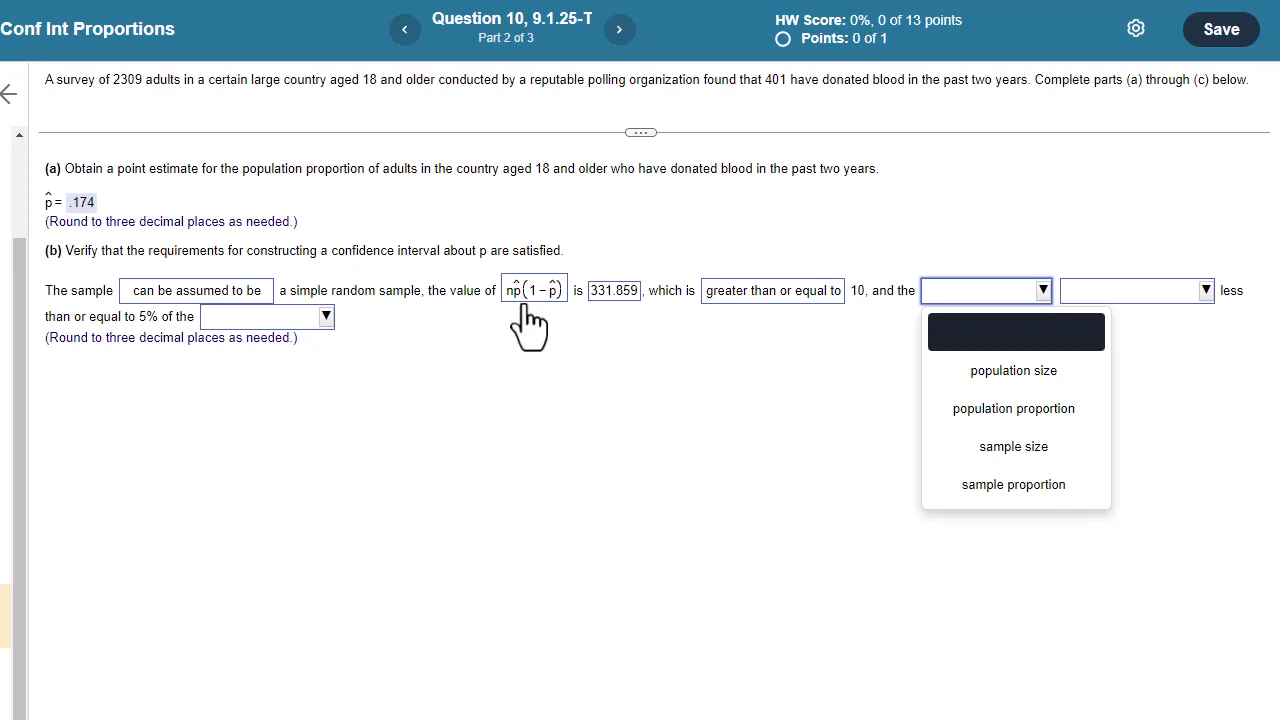
mouse_move(635, 325)
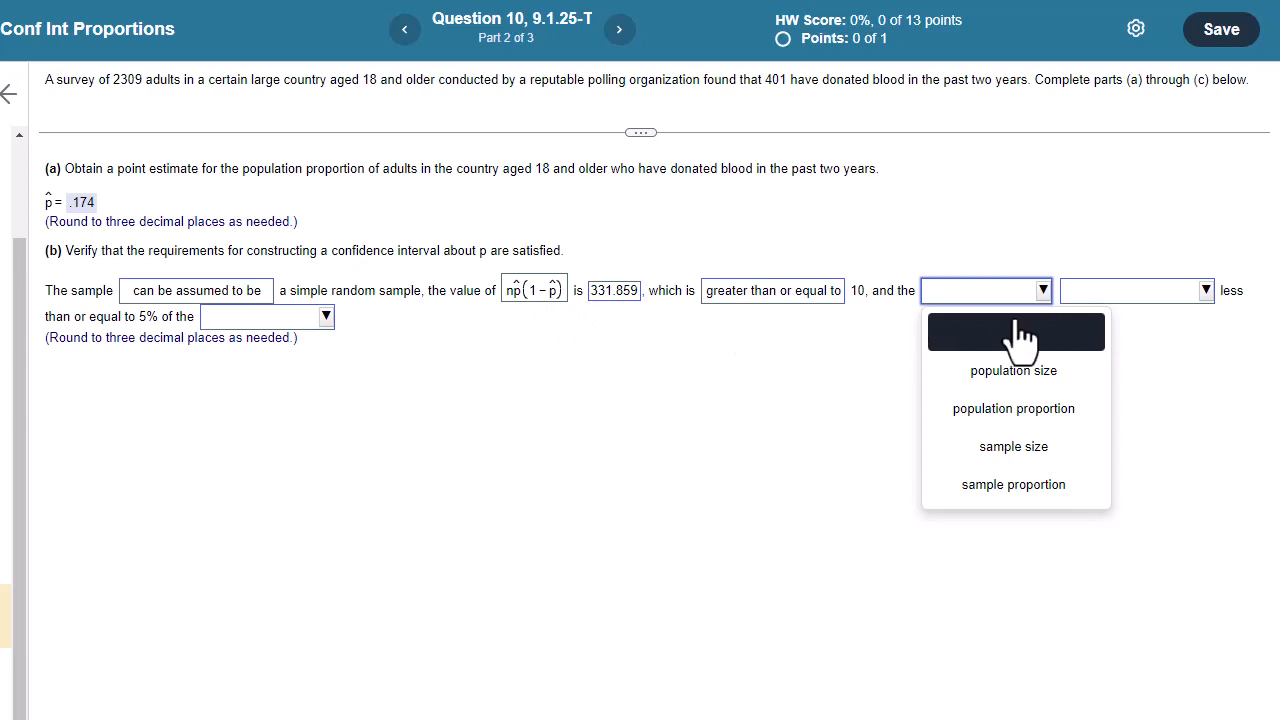
mouse_move(1013, 350)
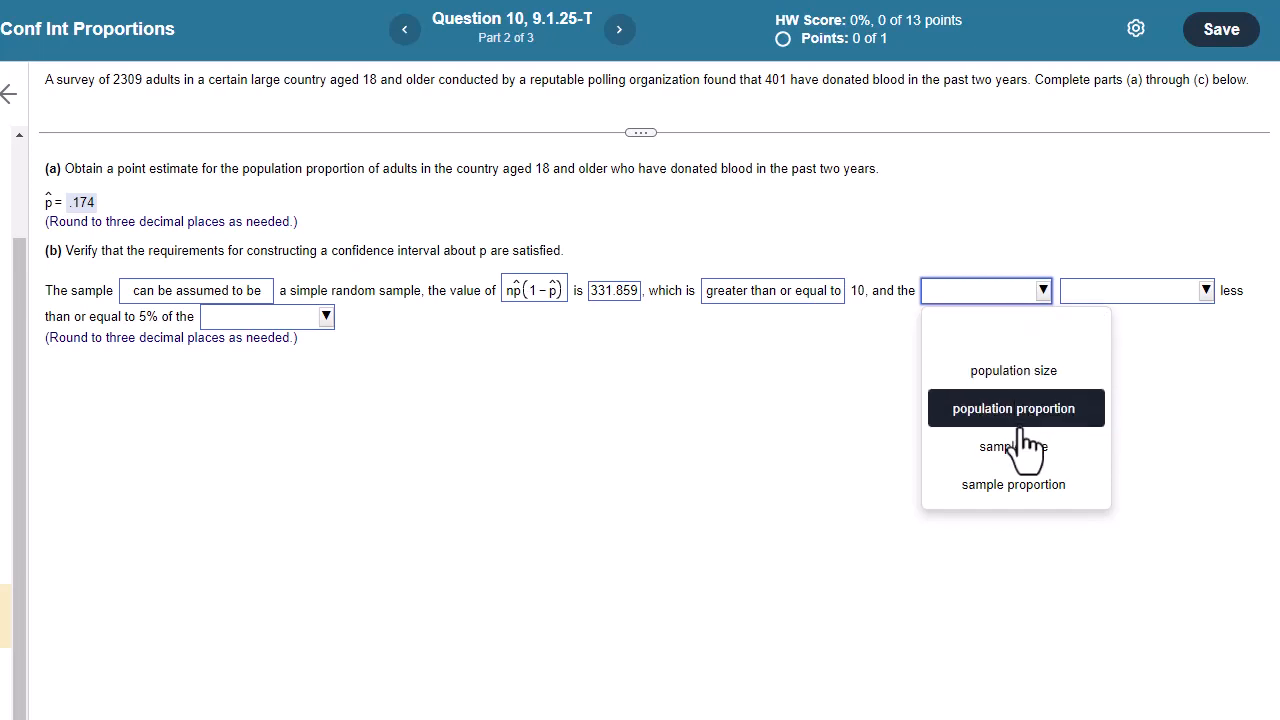
click(1204, 290)
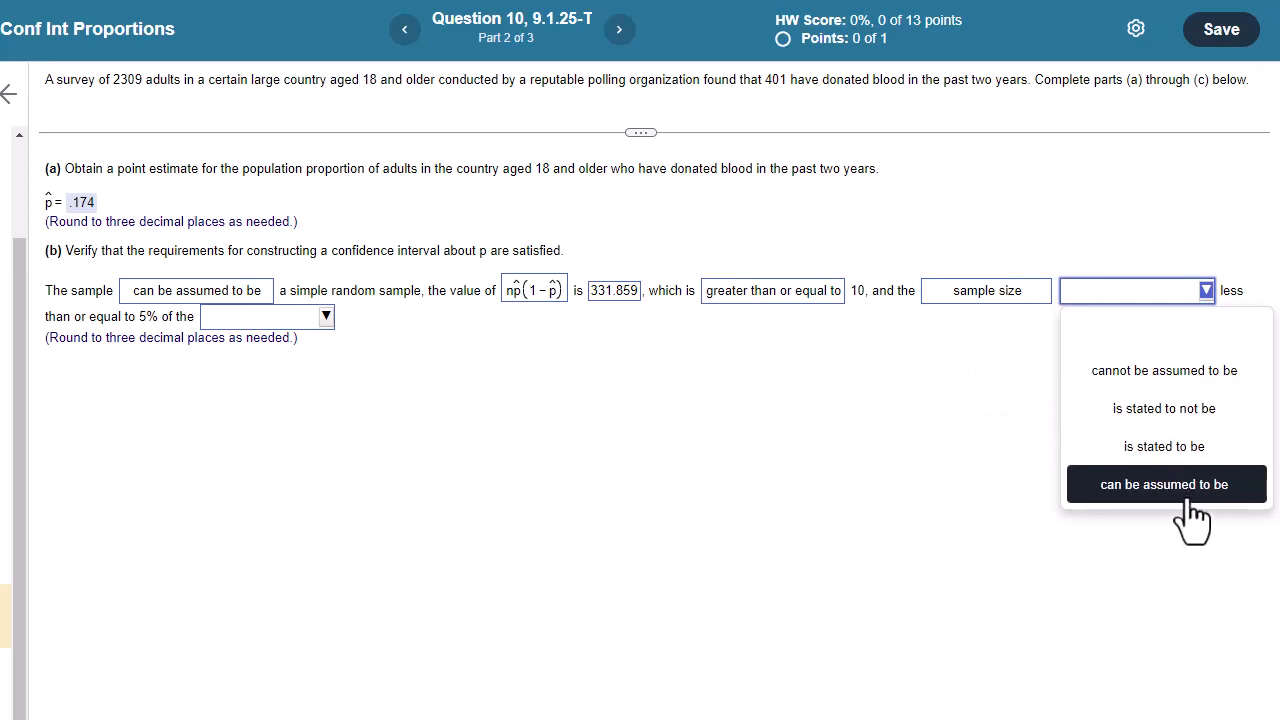
click(1164, 484)
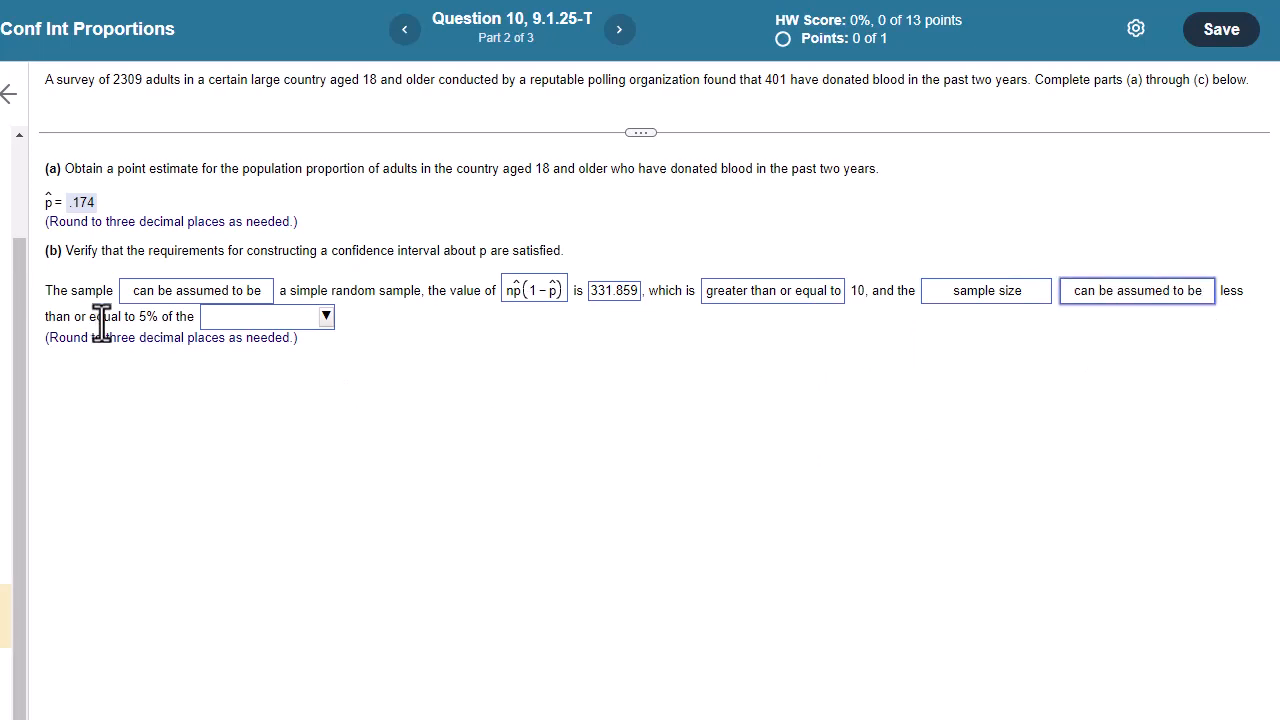
click(265, 316)
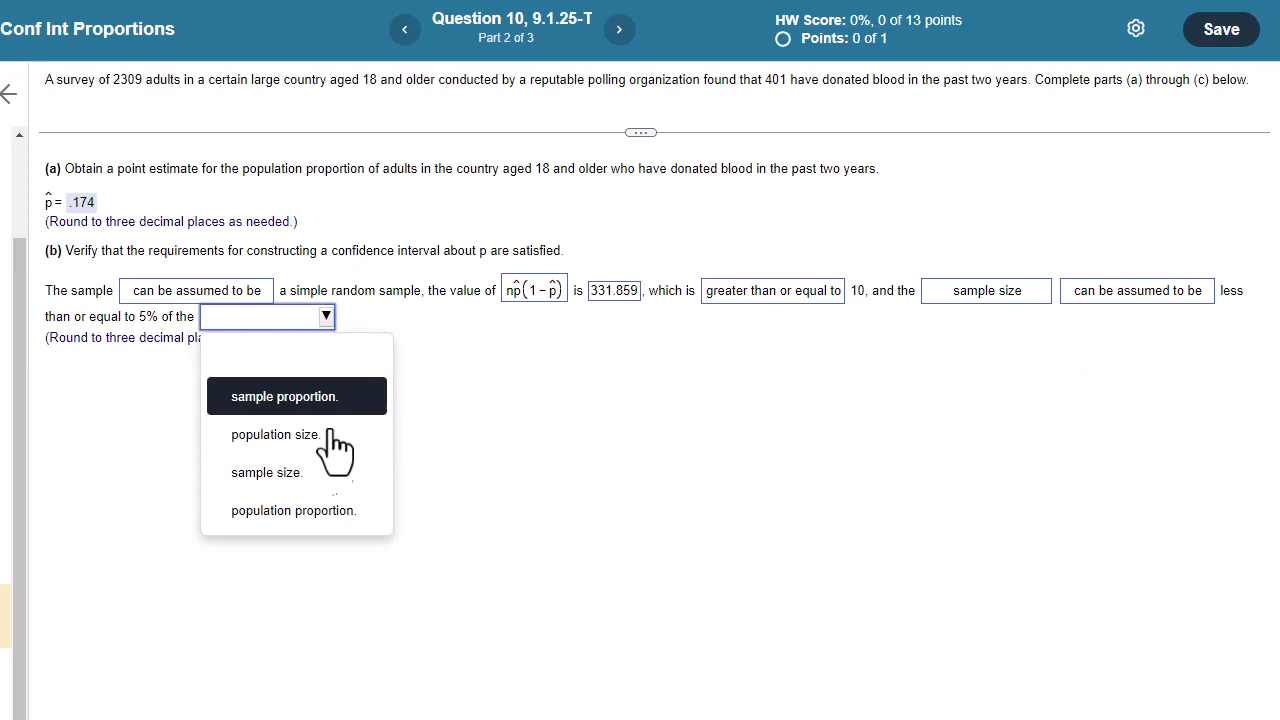
click(276, 434)
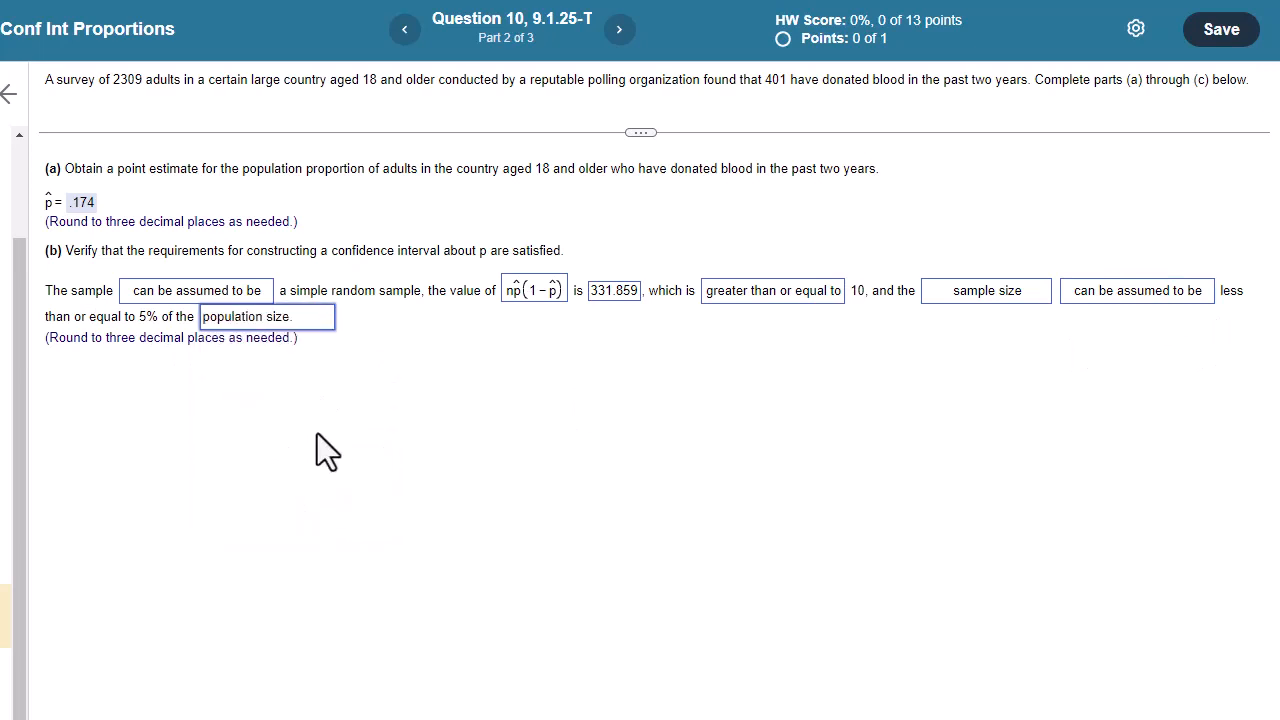
mouse_move(213, 120)
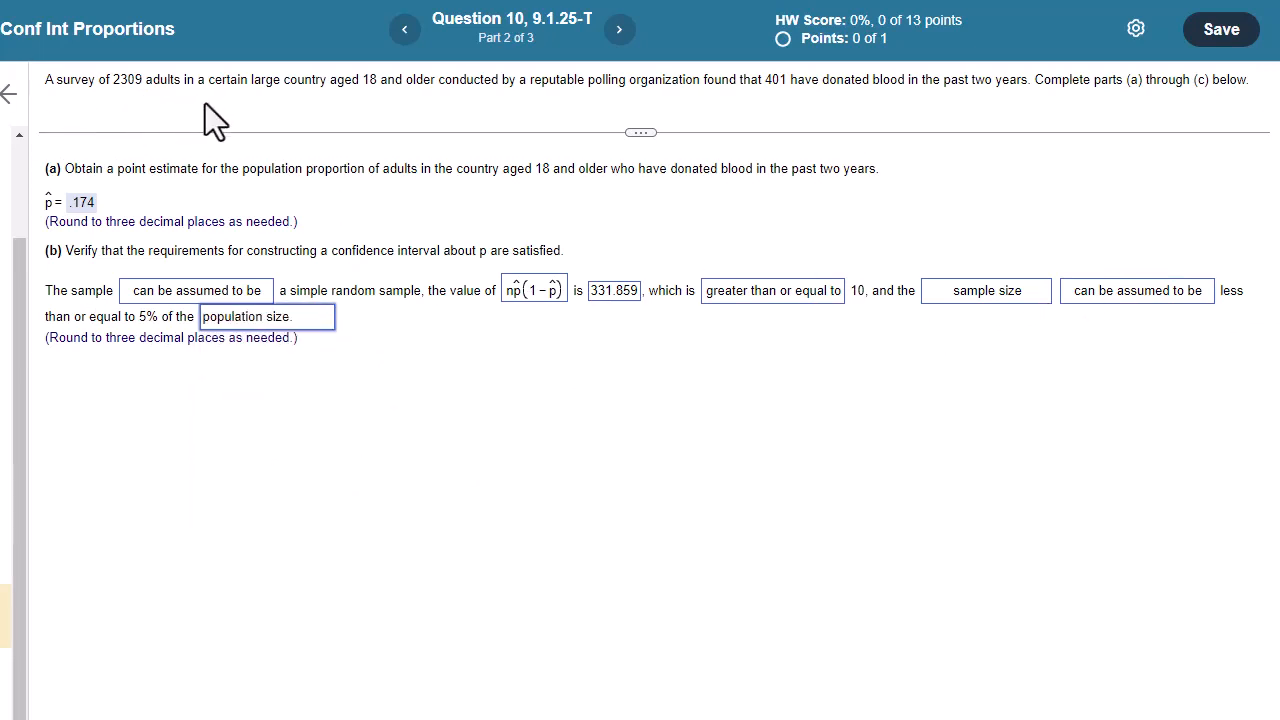
mouse_move(148, 122)
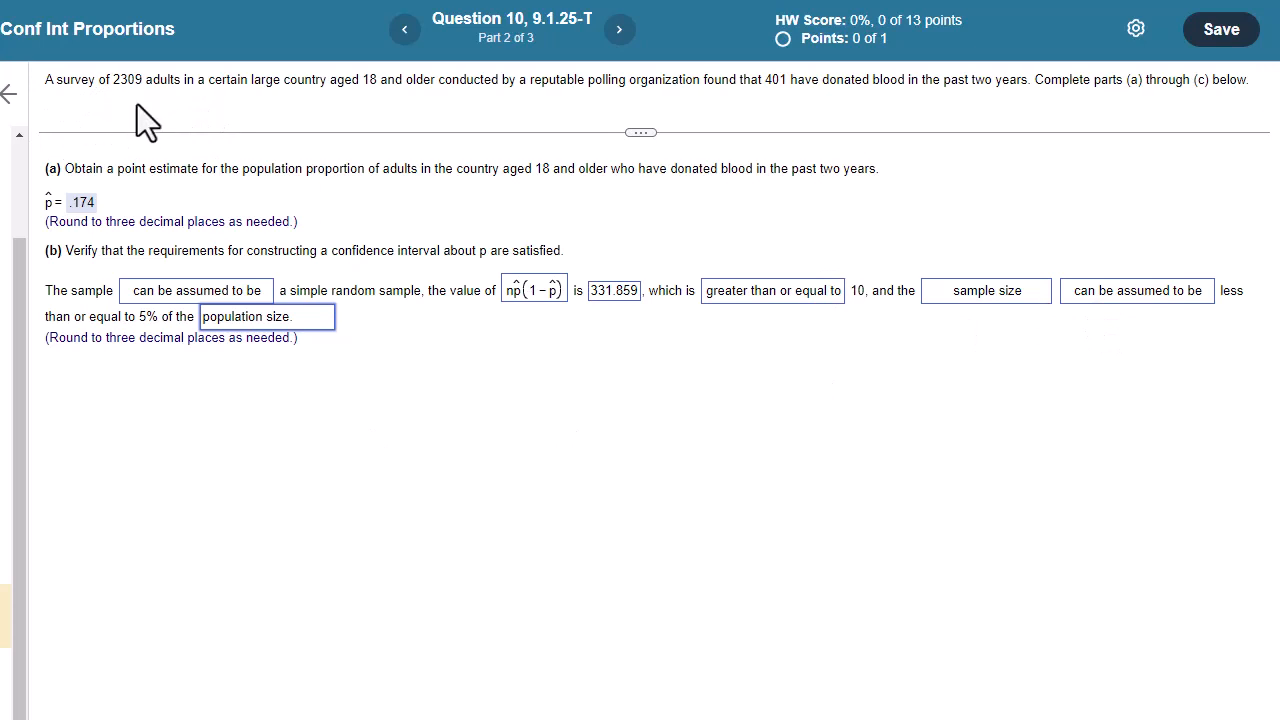
mouse_move(85, 115)
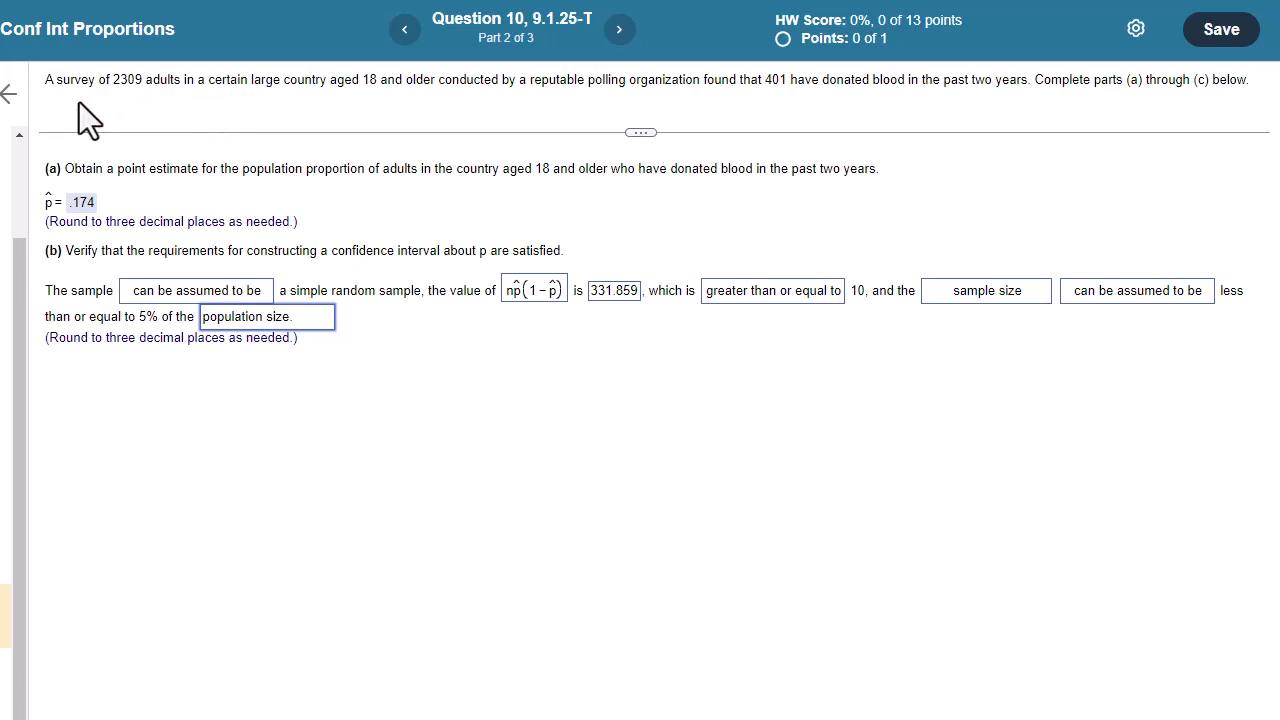
mouse_move(127, 107)
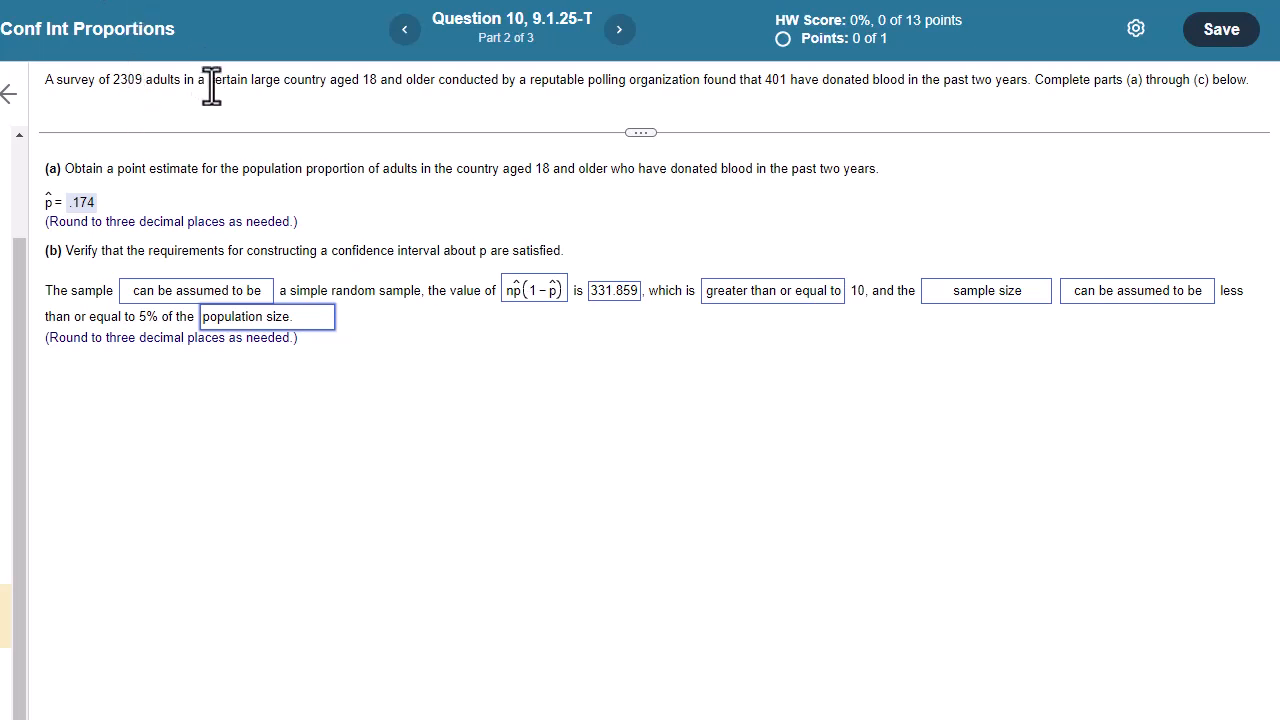
mouse_move(927, 305)
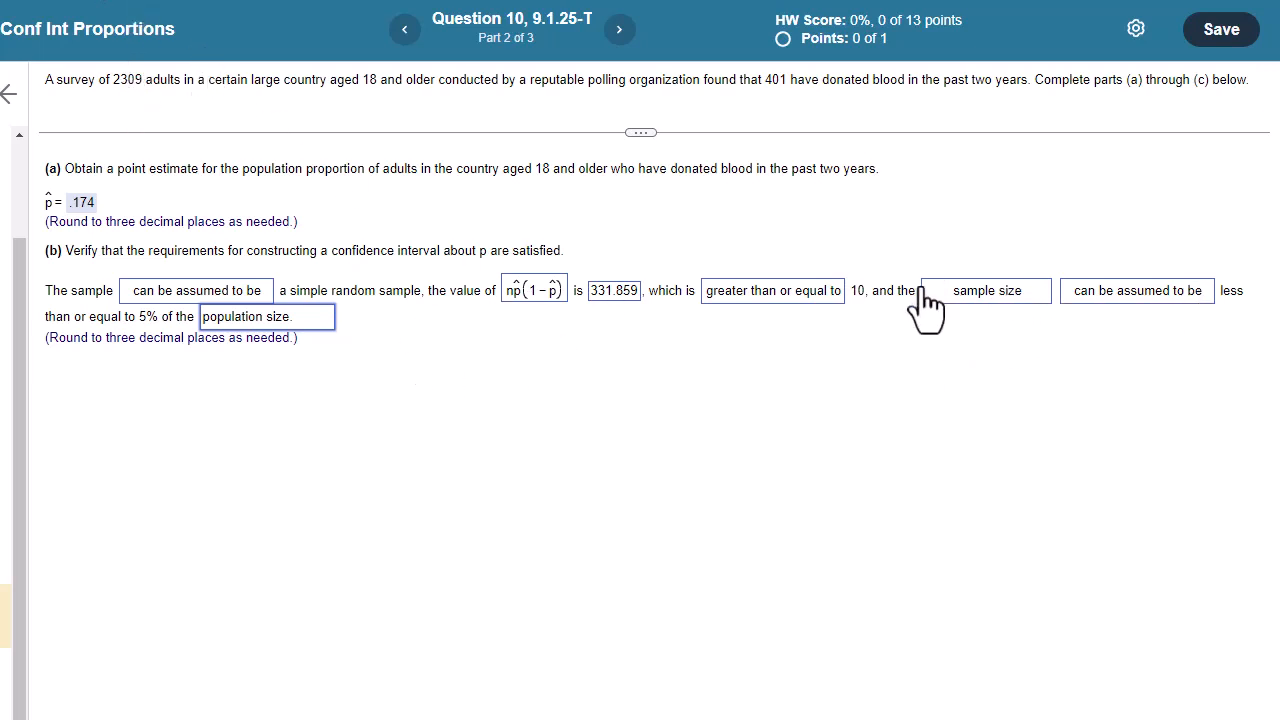
Submit the part (b) answers and get the Good job! confirmation.
click(1224, 29)
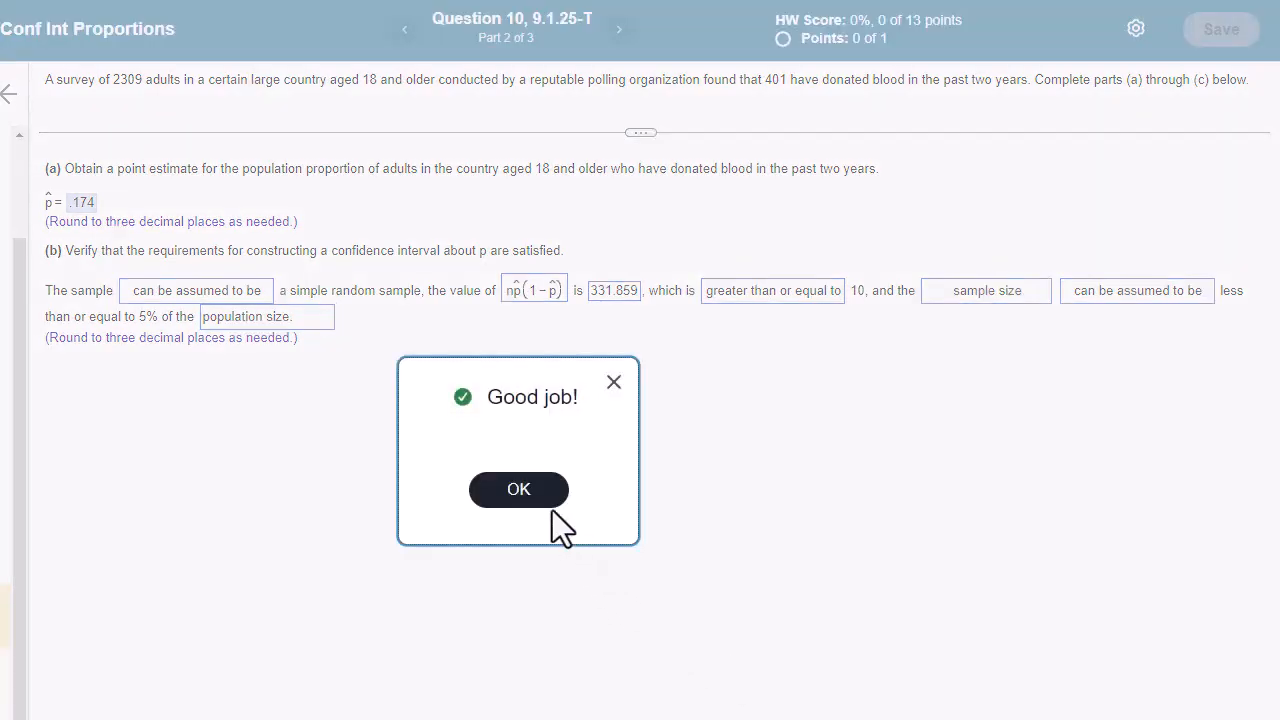
click(518, 490)
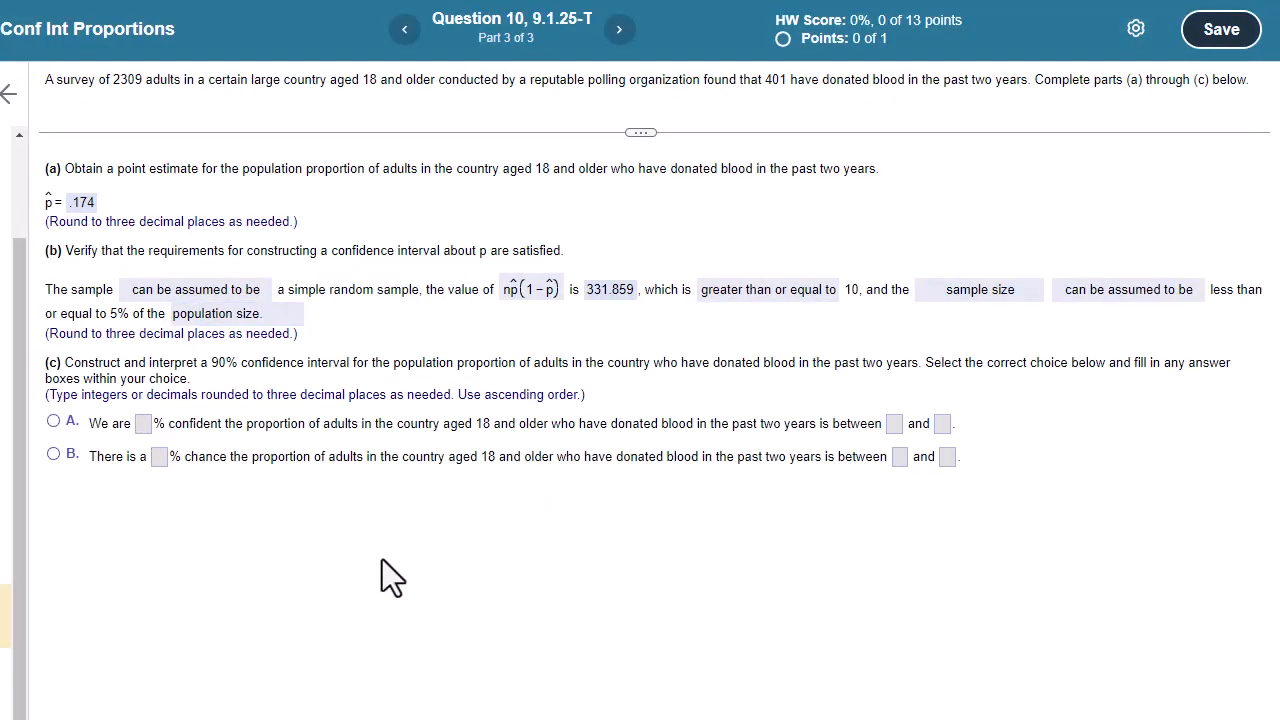
mouse_move(234, 397)
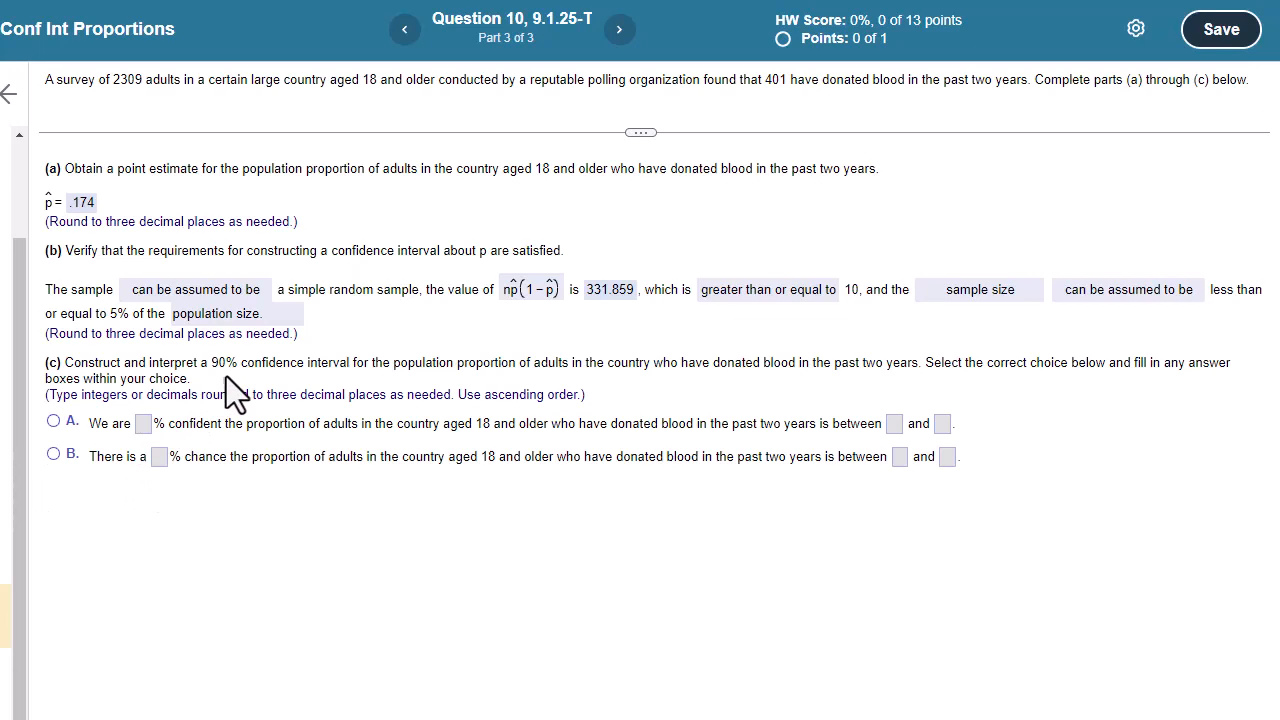
mouse_move(234, 370)
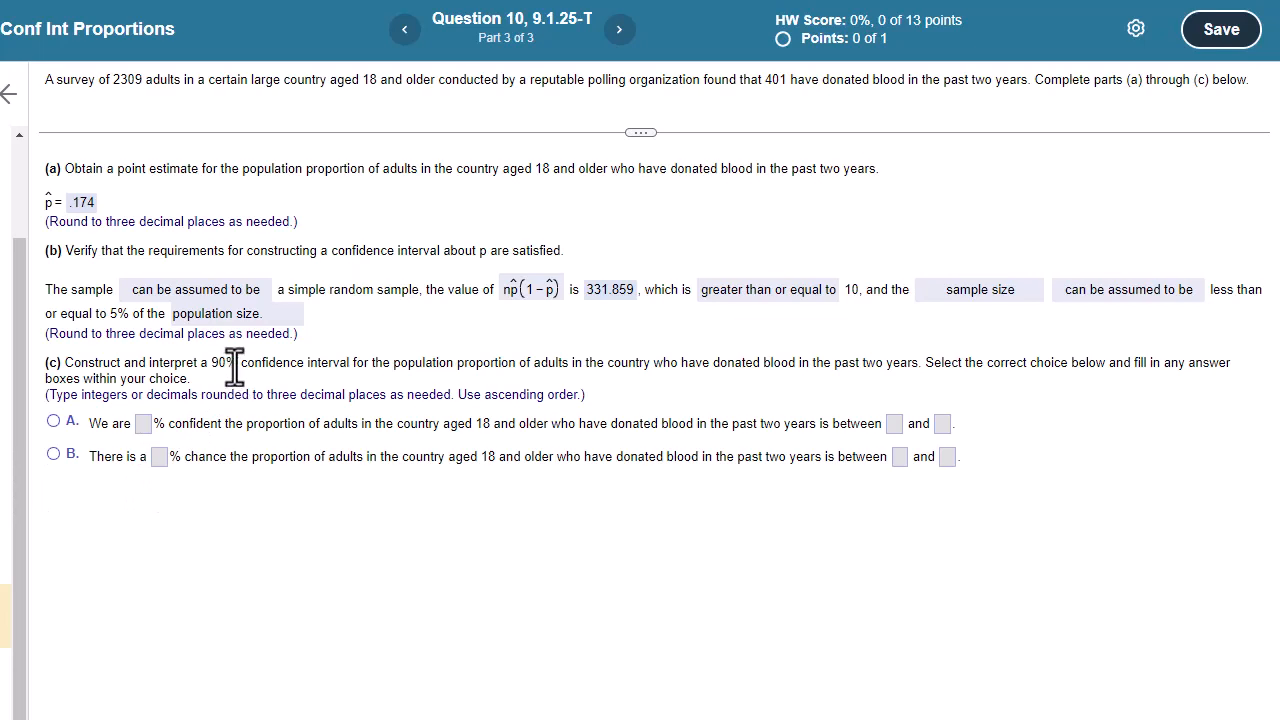
mouse_move(288, 399)
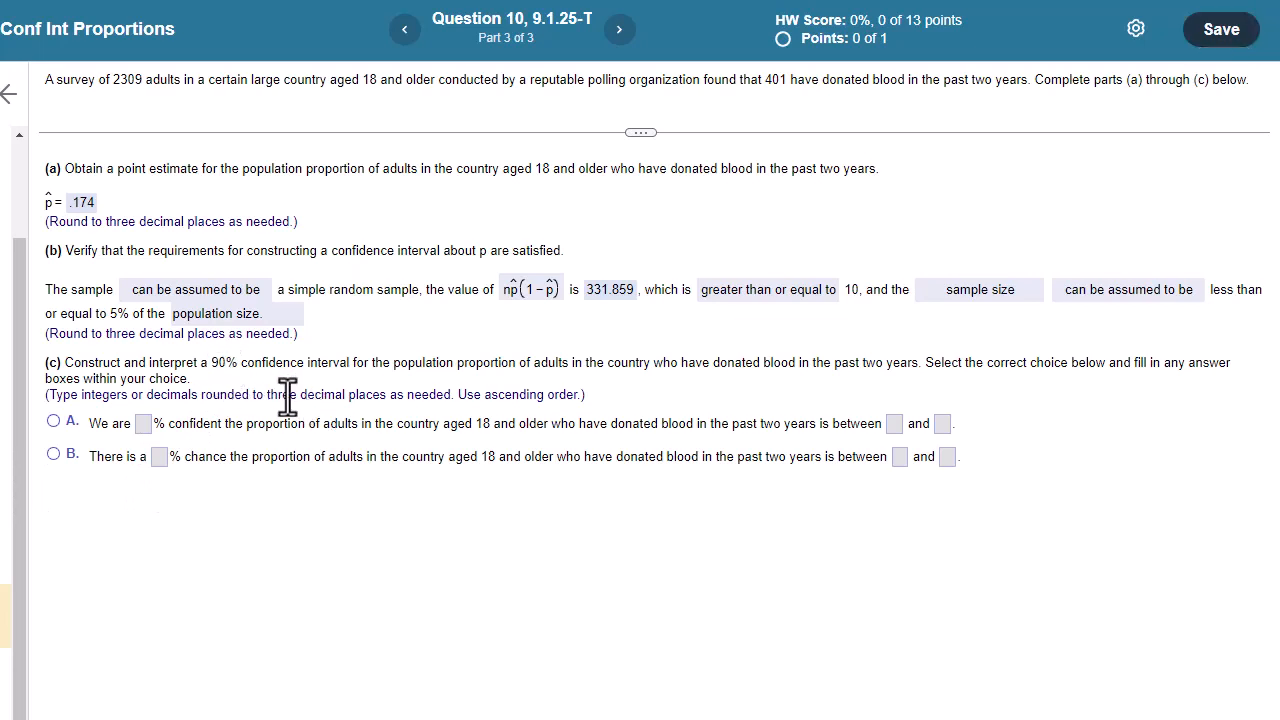
mouse_move(233, 462)
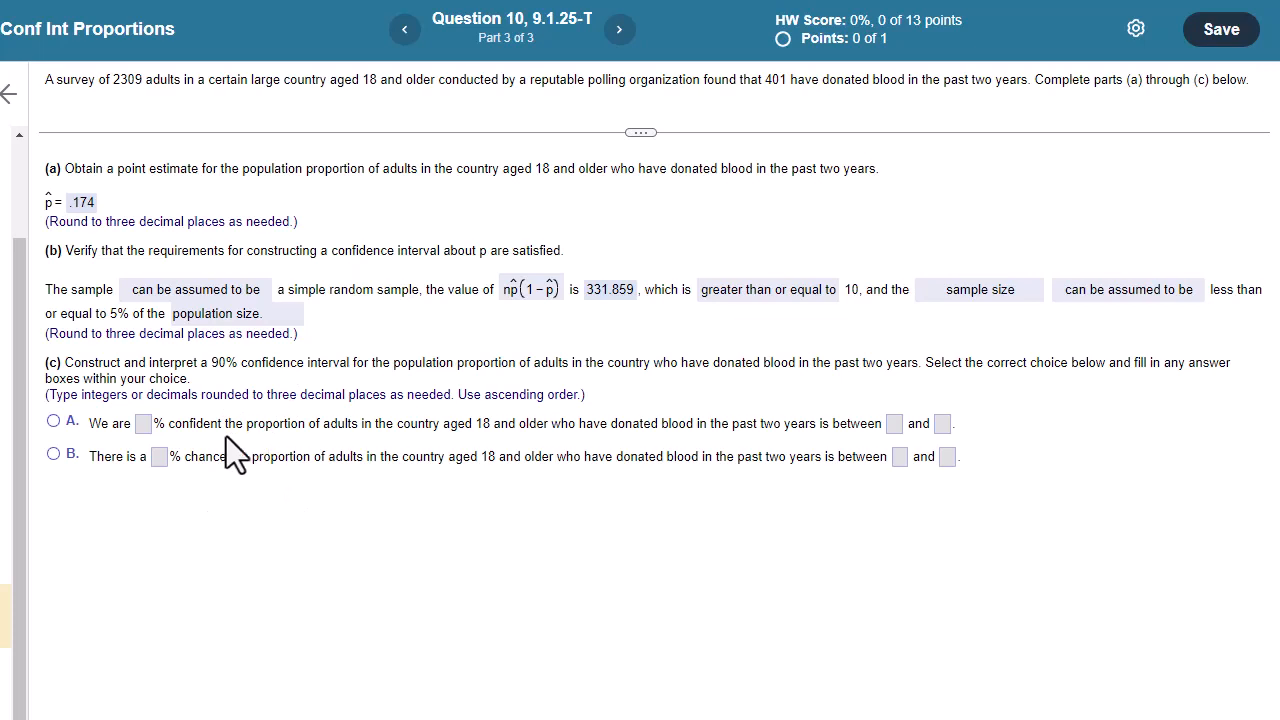
mouse_move(230, 390)
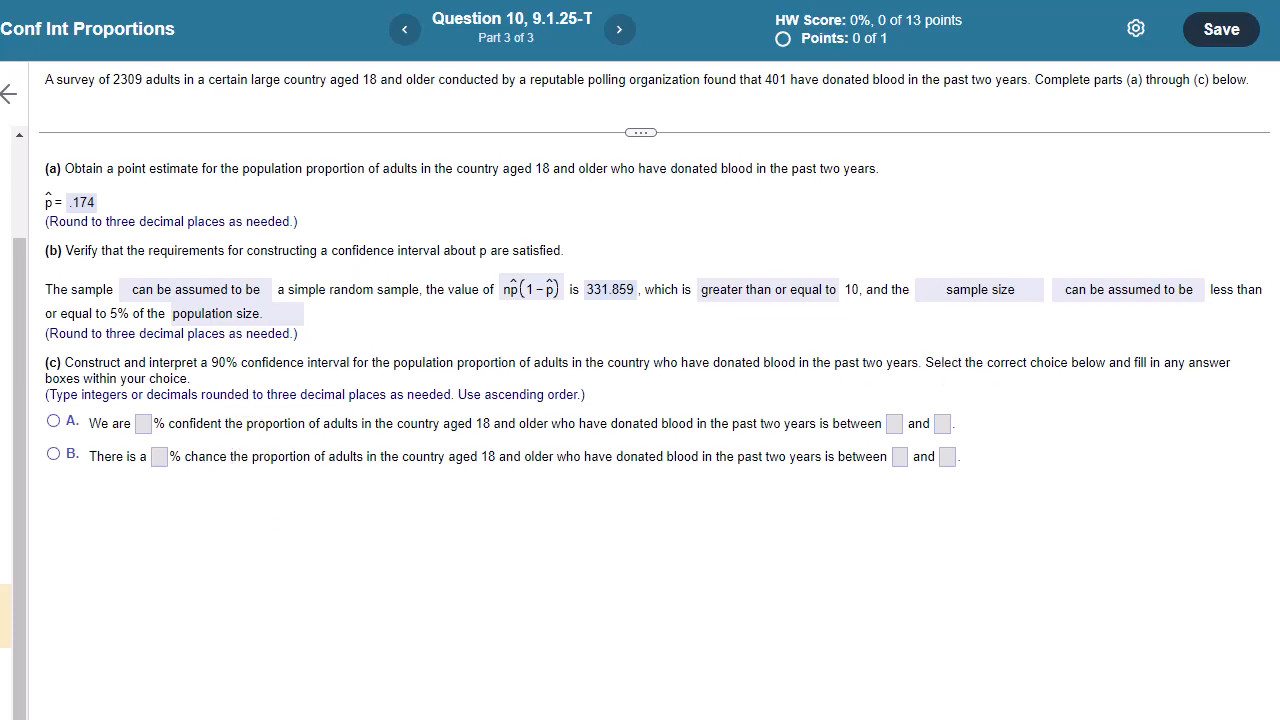
click(573, 392)
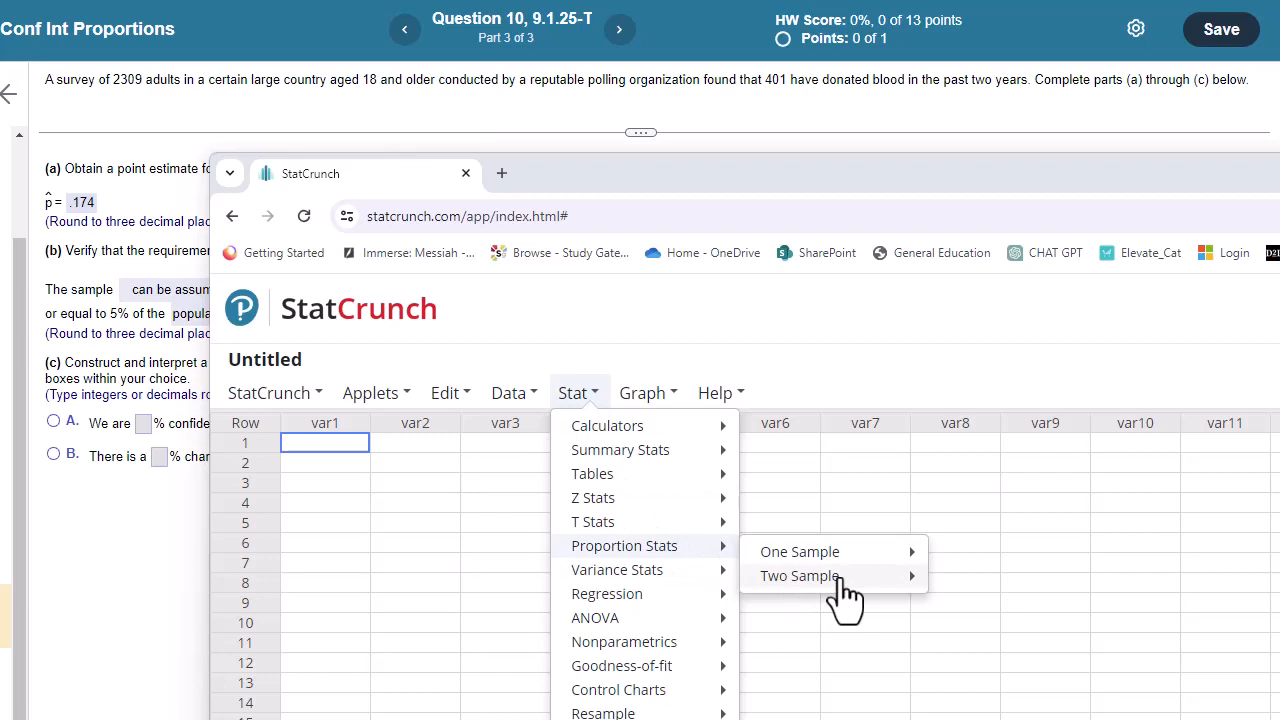
mouse_move(799, 551)
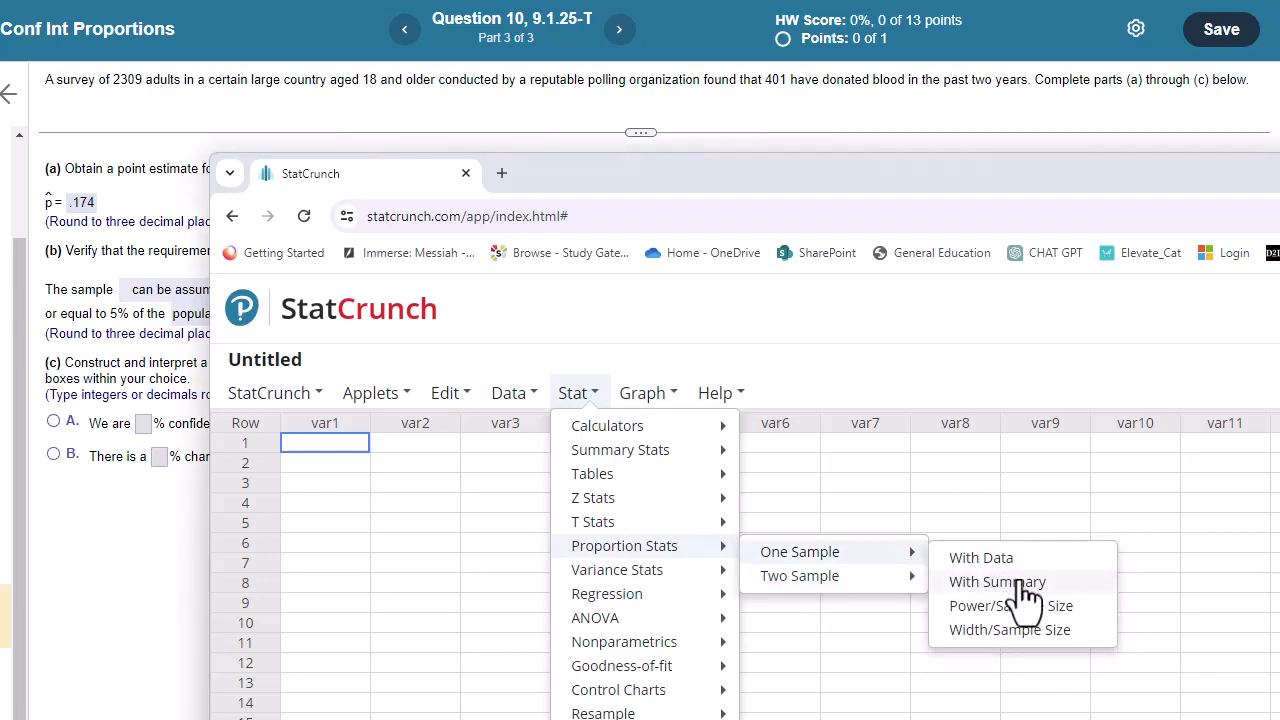
Compute a 90% StatCrunch confidence interval for 401 of 2309, giving 0.1607 to 0.1866.
click(997, 582)
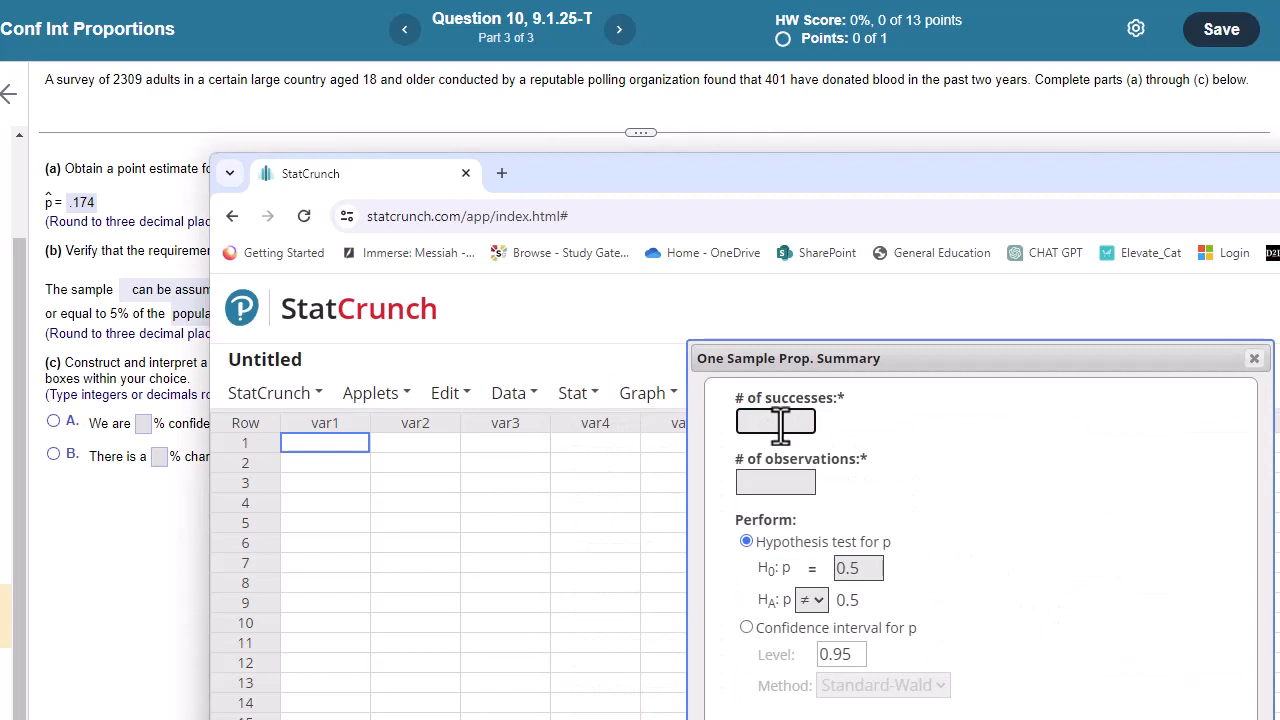
text(401)
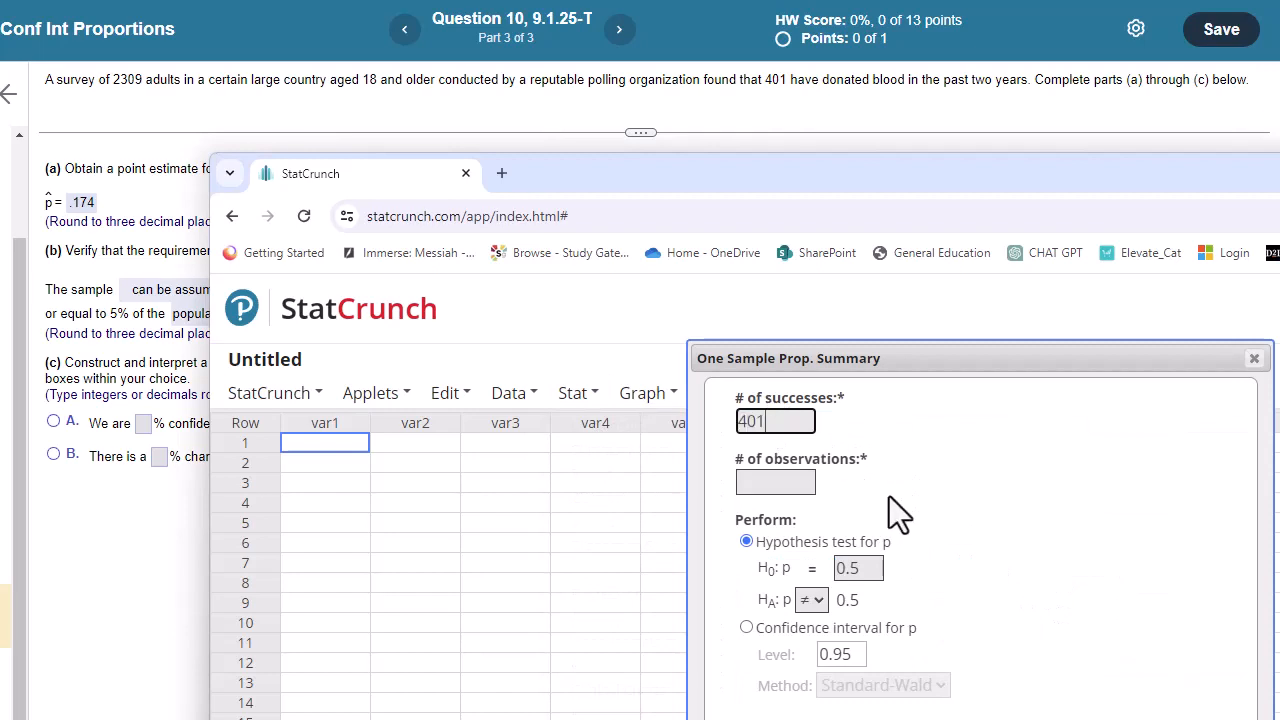
click(775, 482)
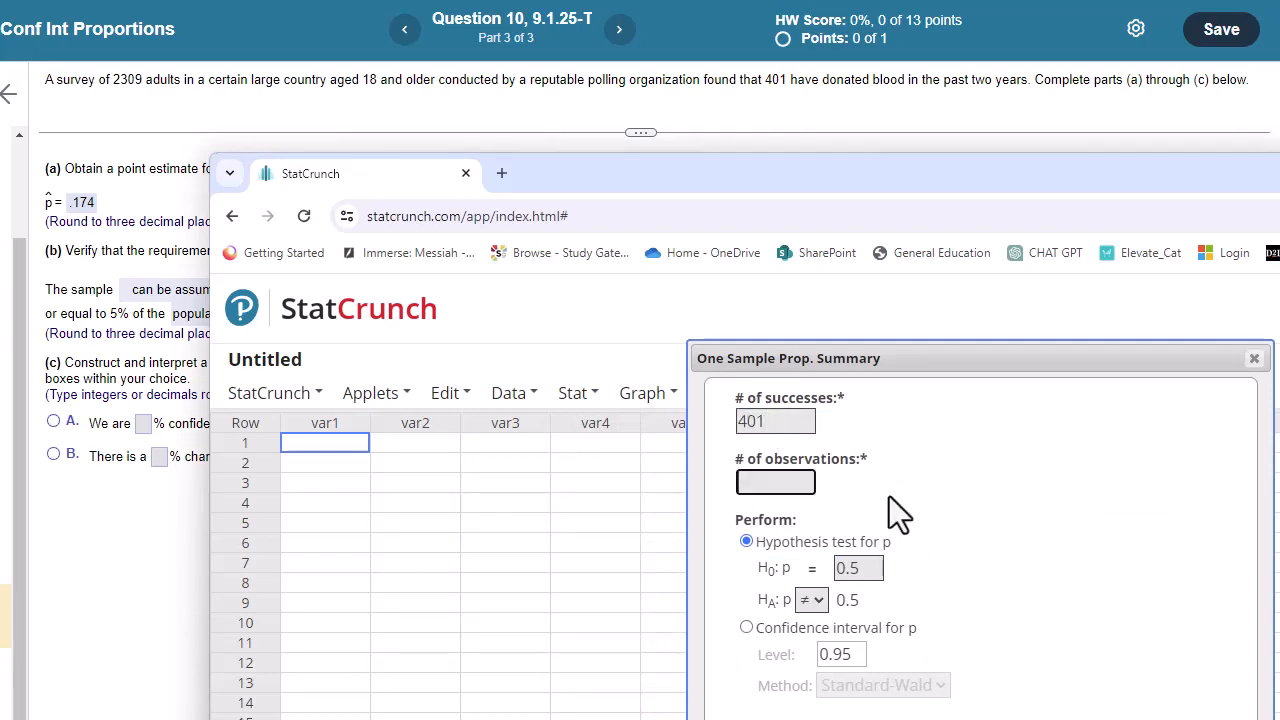
text(2309)
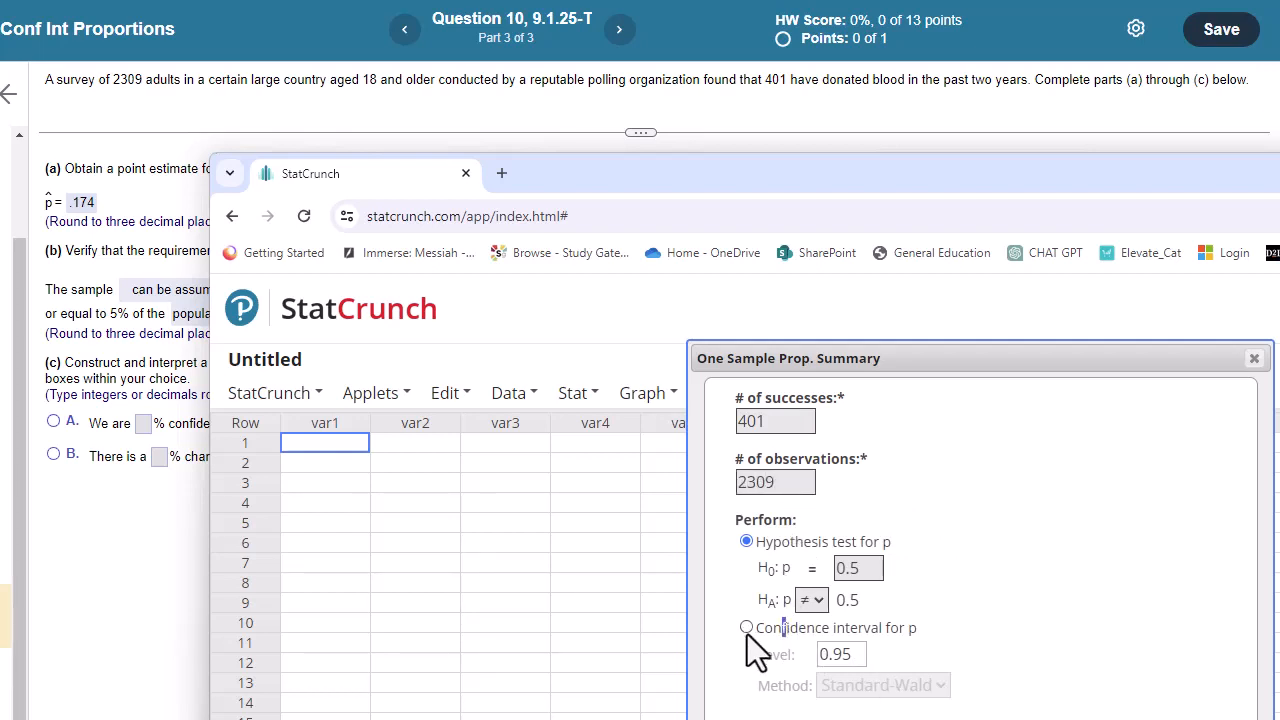
click(743, 628)
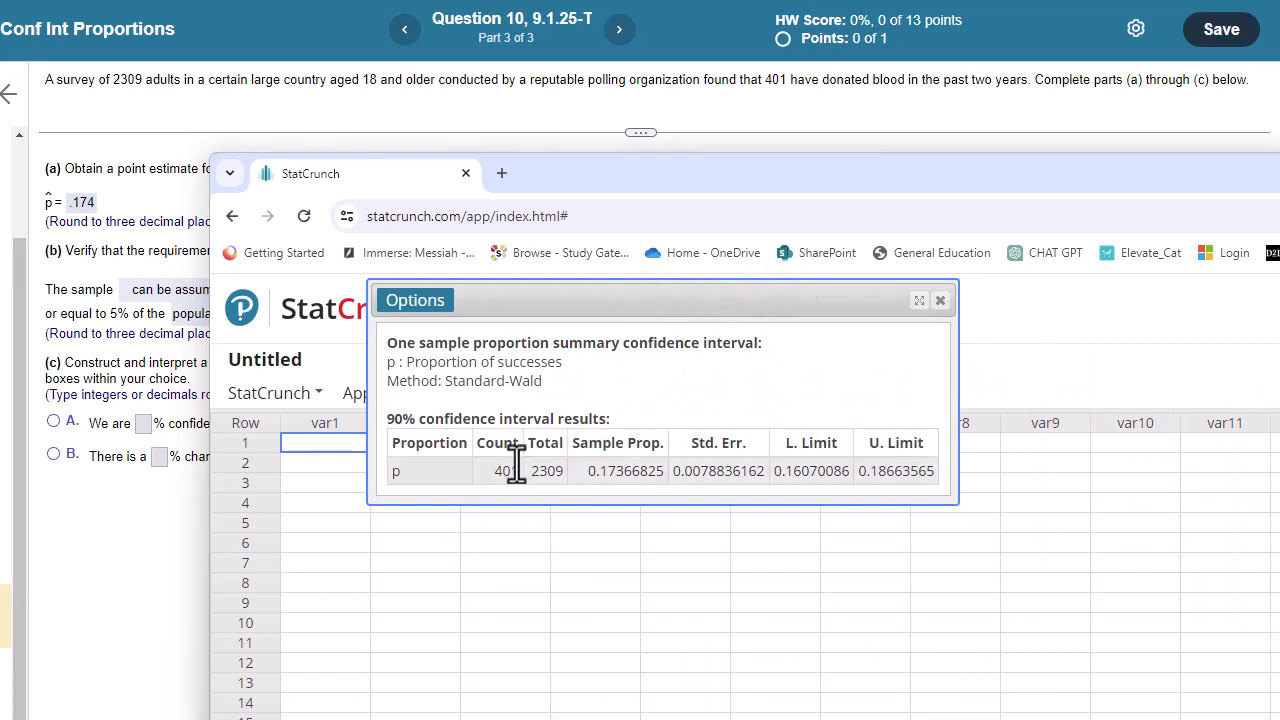
mouse_move(753, 492)
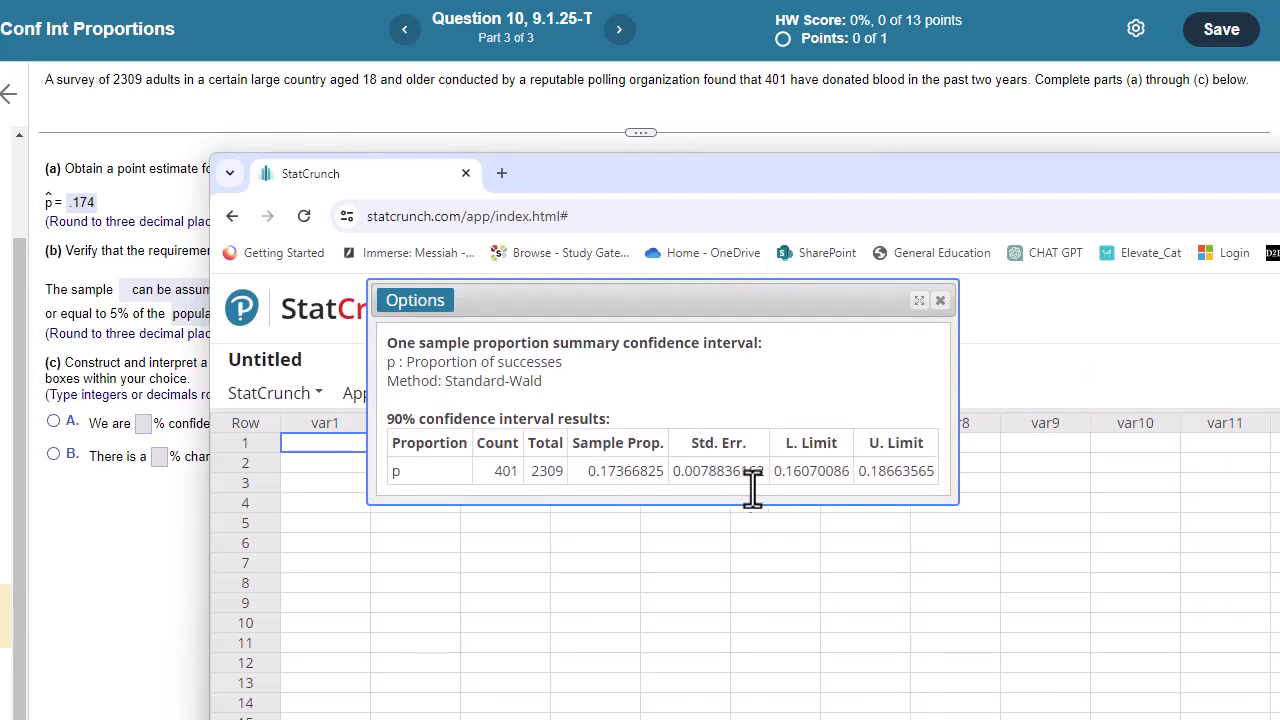
mouse_move(812, 485)
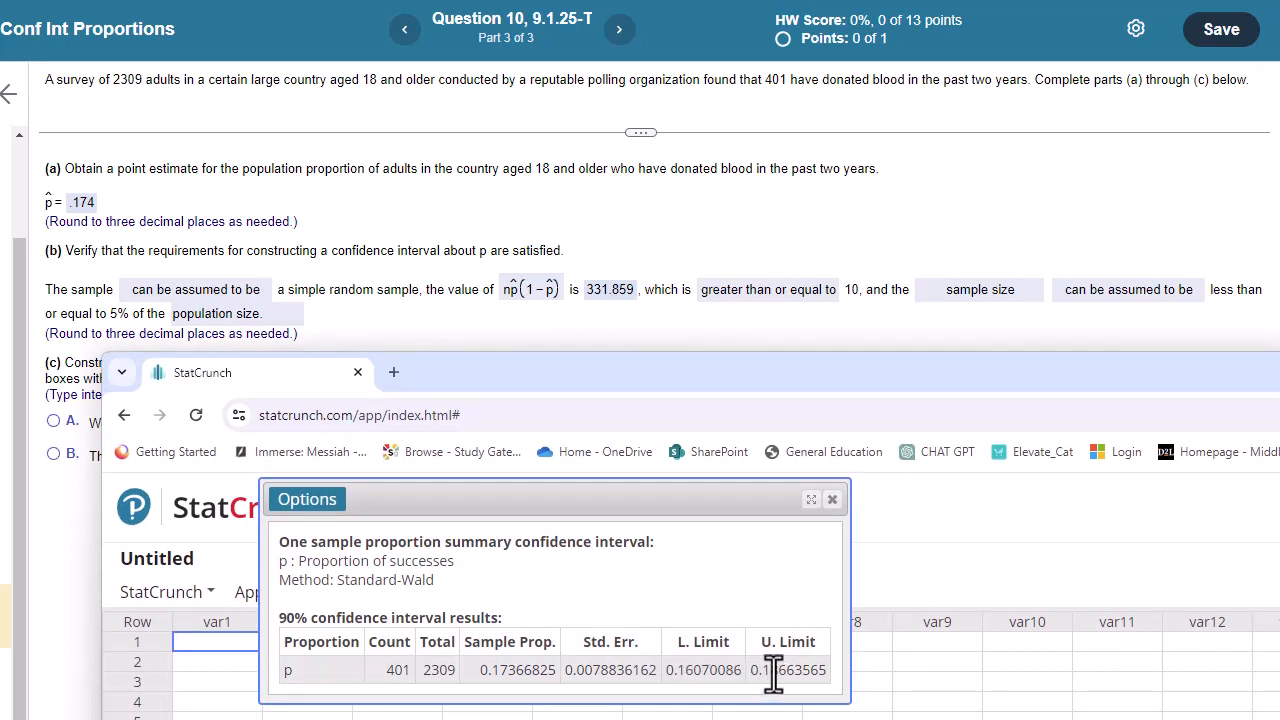
mouse_move(420, 78)
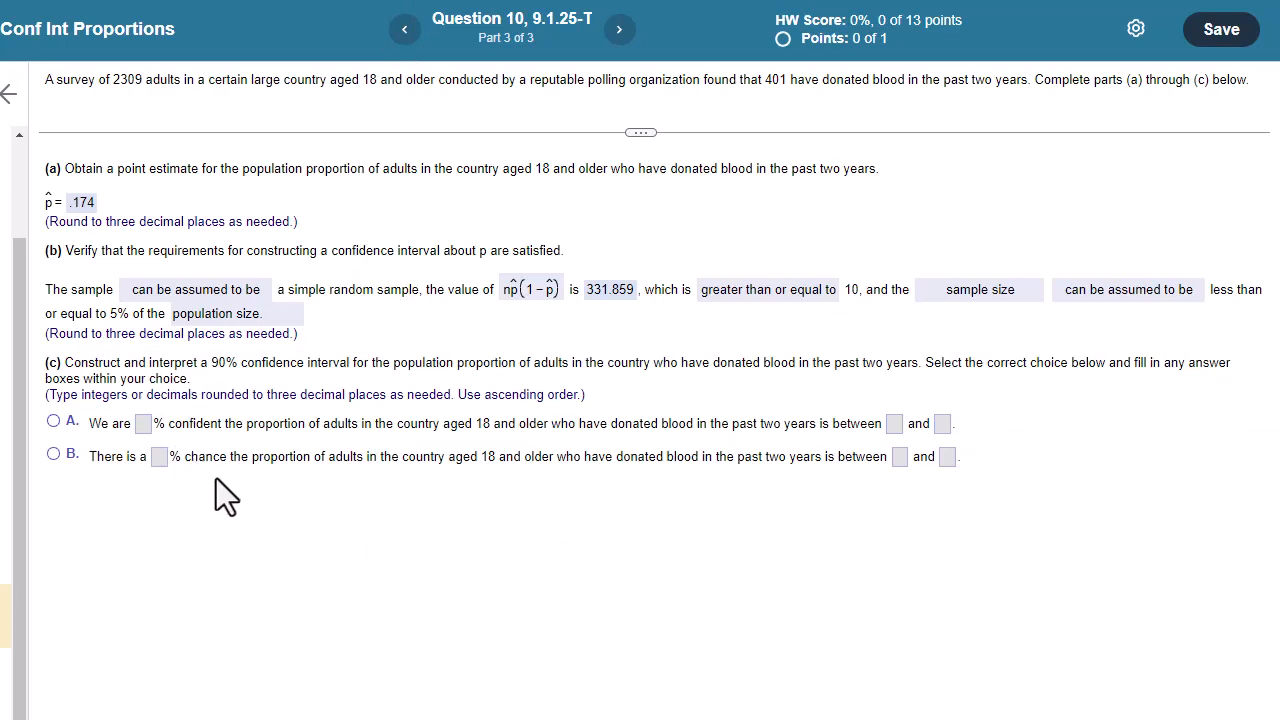
mouse_move(209, 492)
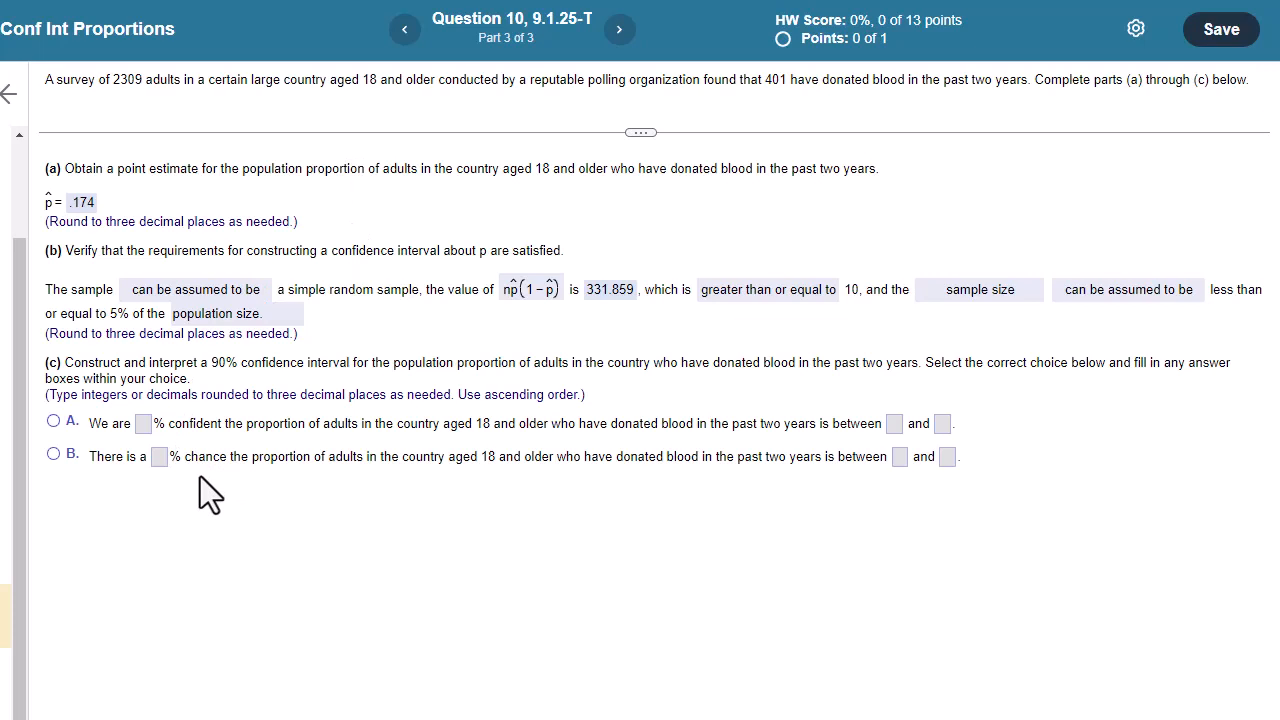
mouse_move(197, 460)
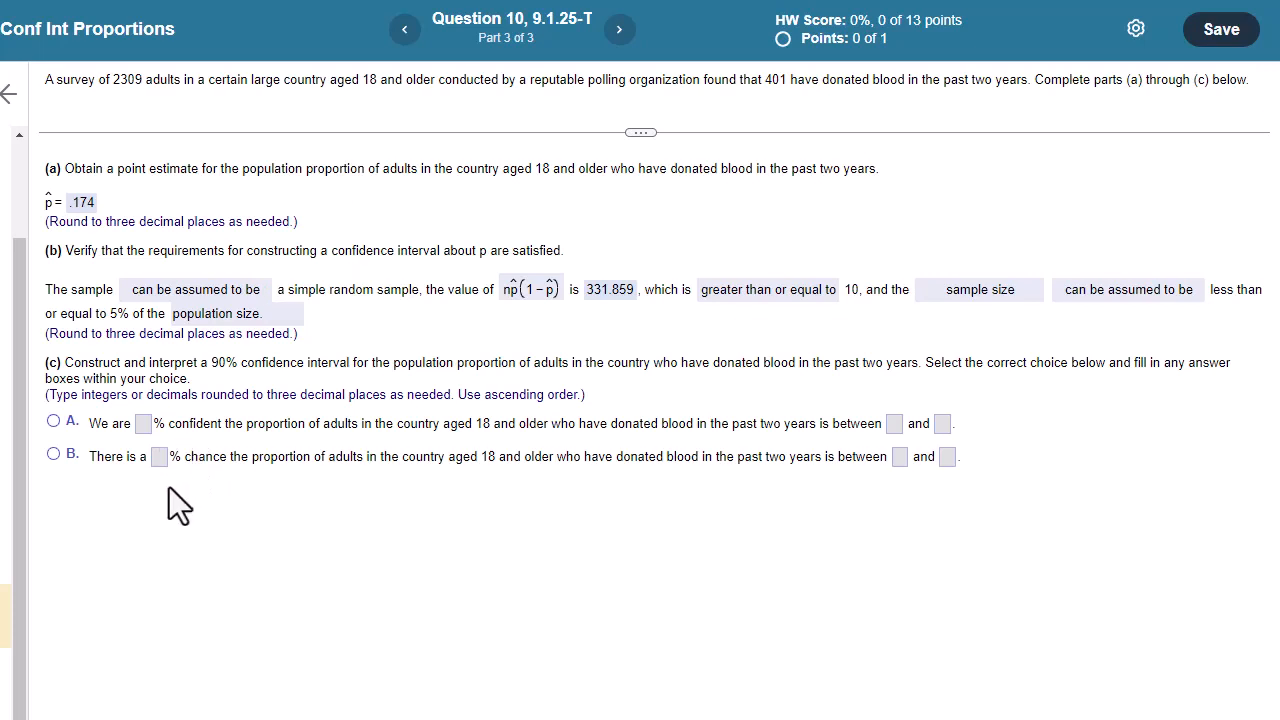
mouse_move(220, 527)
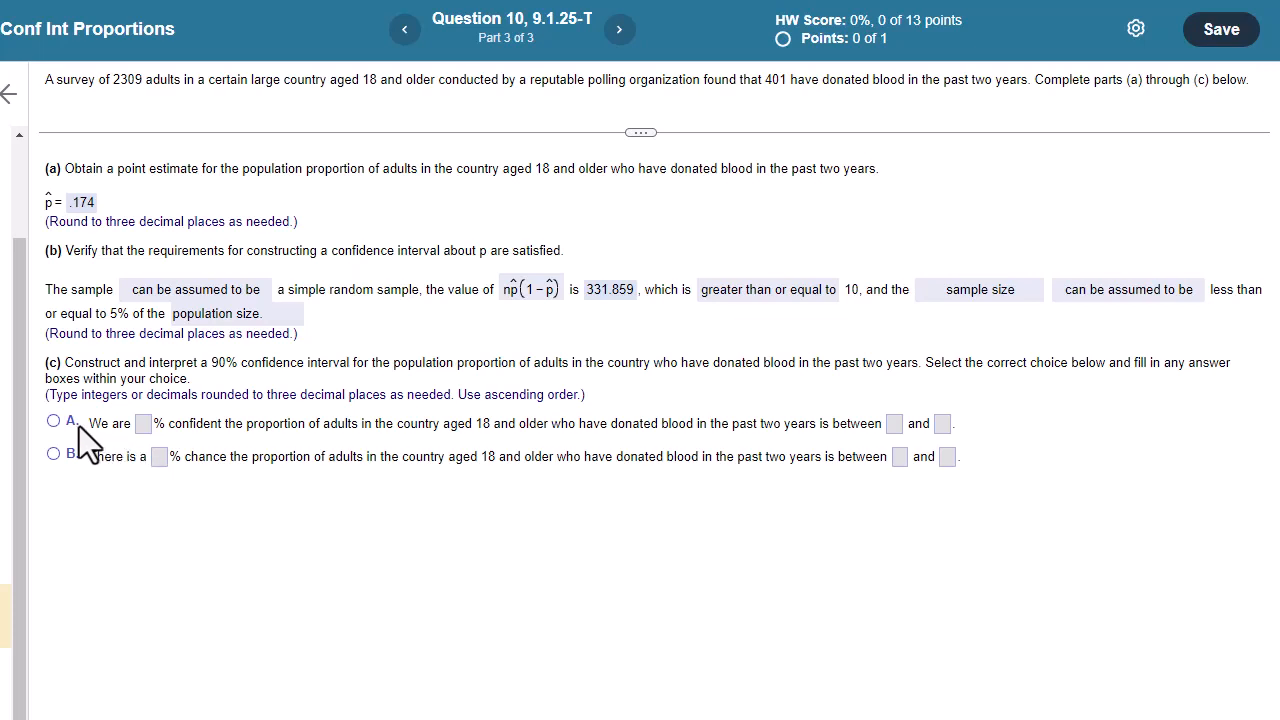
Choose option A, 90% confident between .161 and .187, and submit part (c).
click(54, 418)
text(.187)
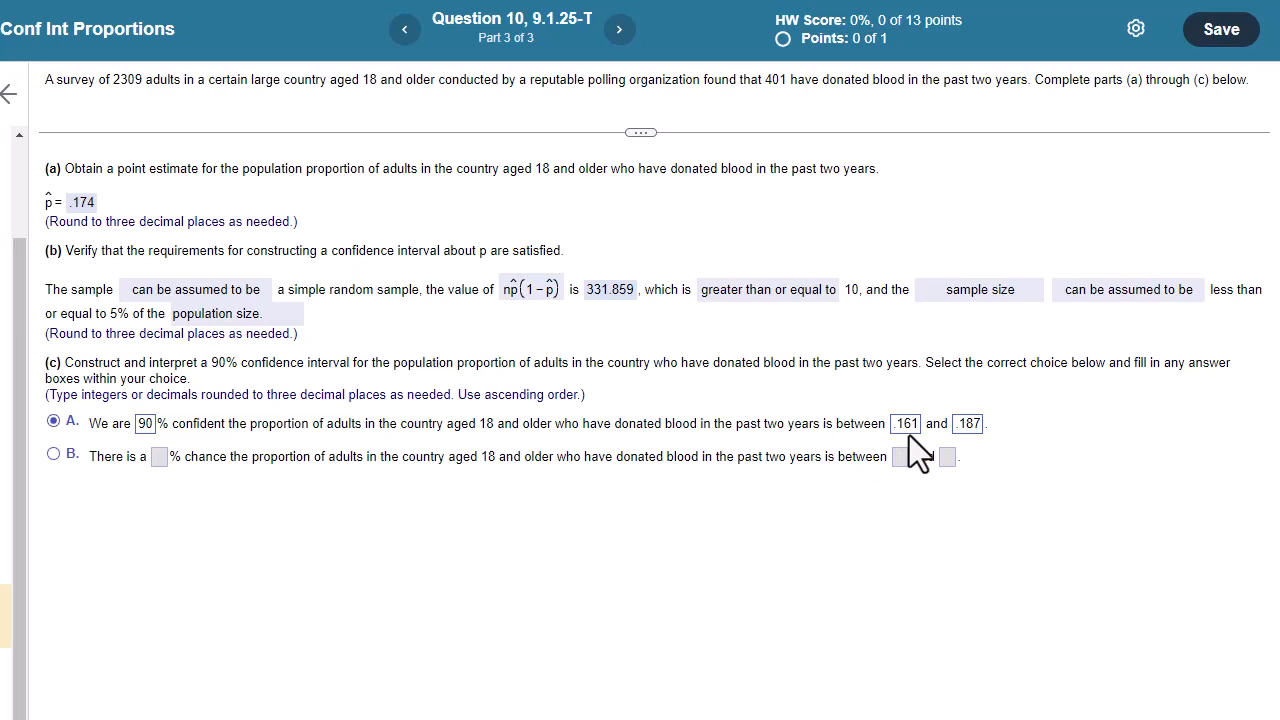
mouse_move(920, 456)
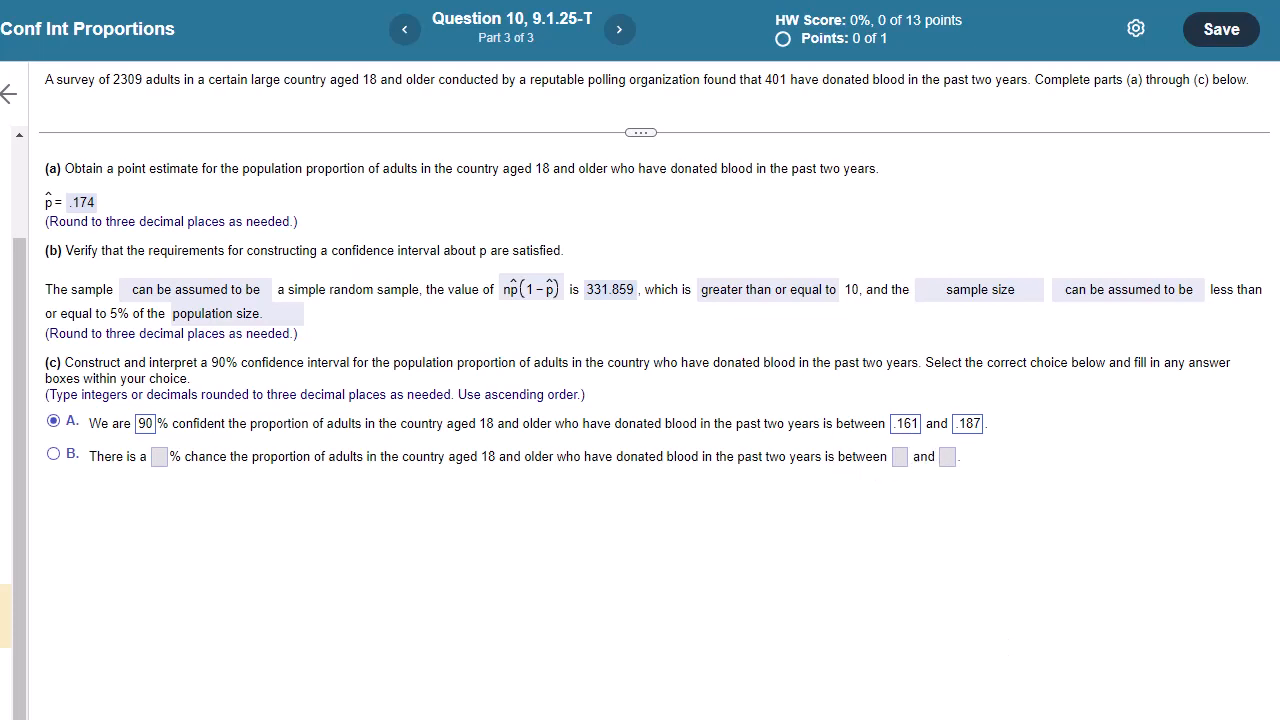
click(1220, 29)
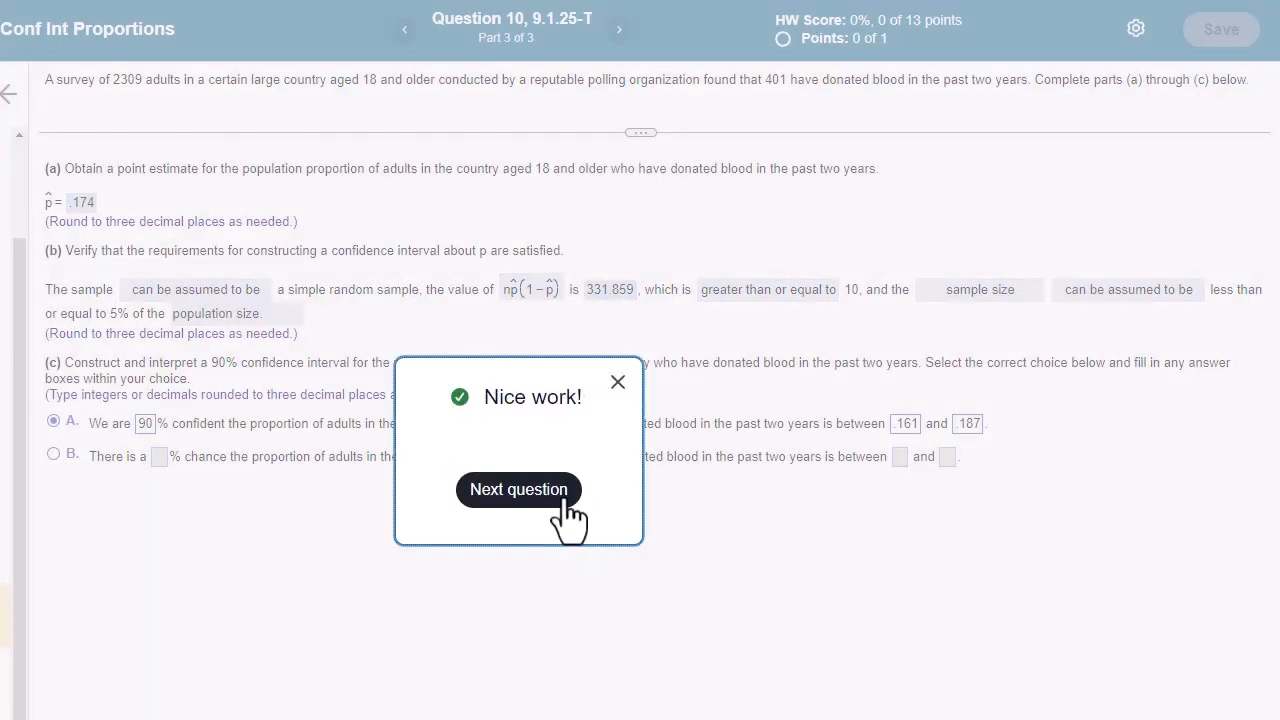